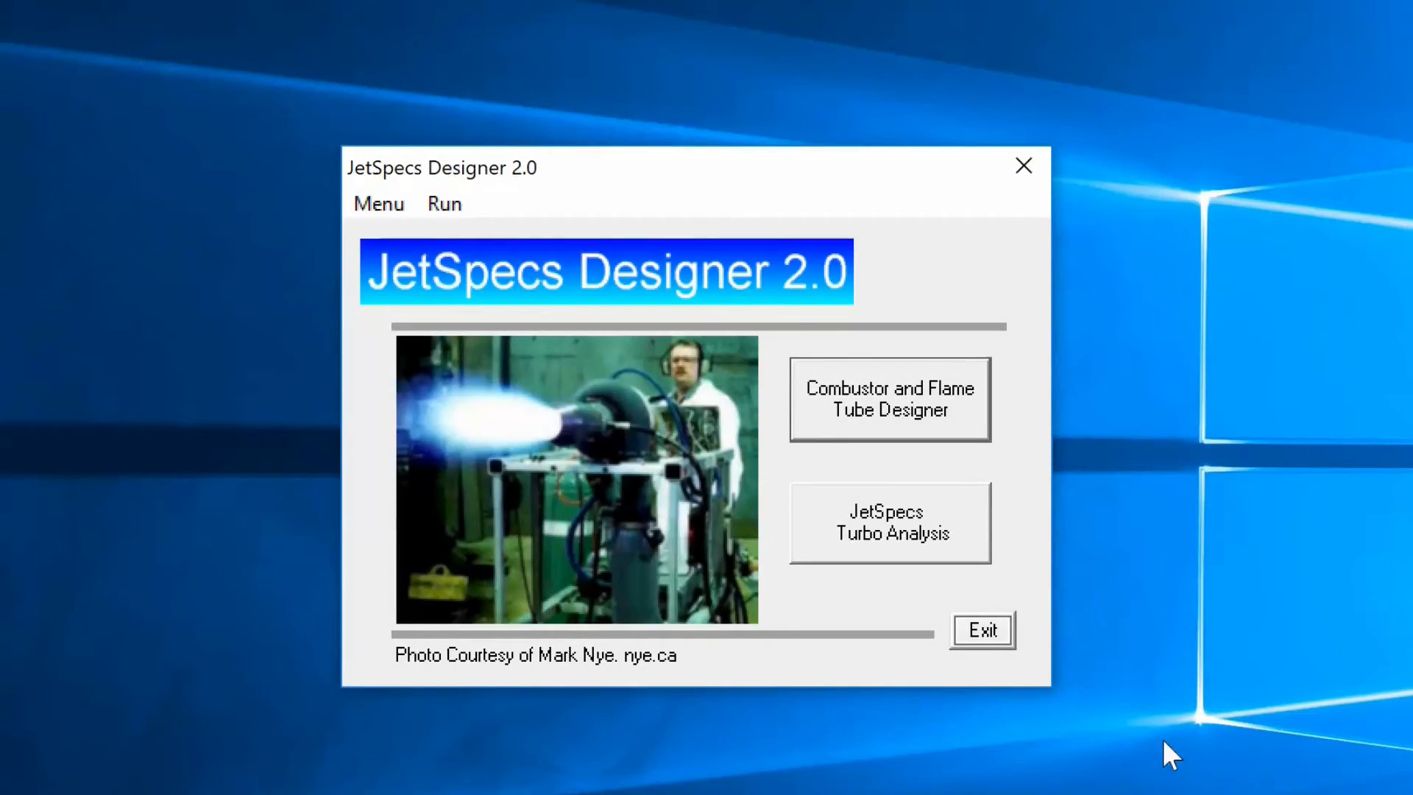
mouse_move(1259, 392)
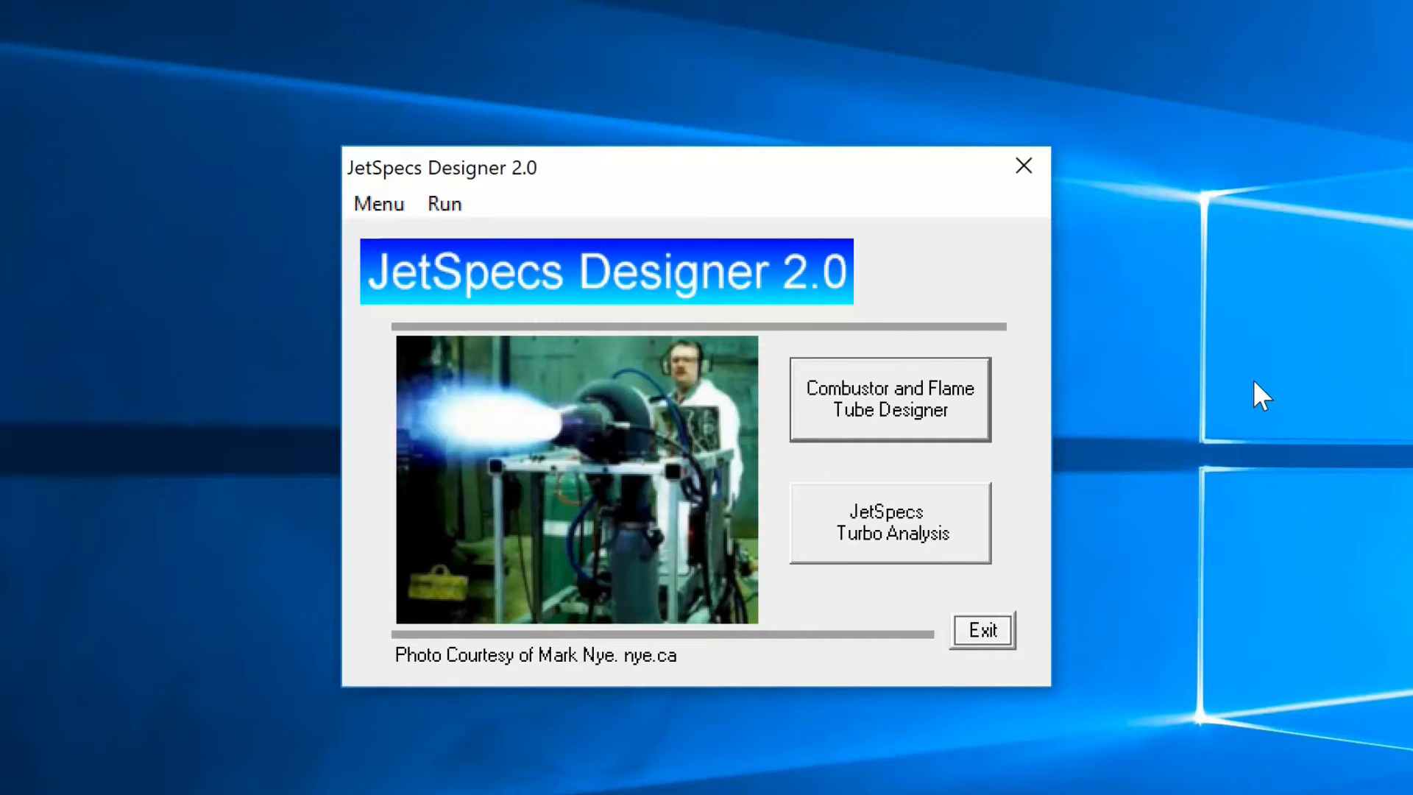
mouse_move(1043, 308)
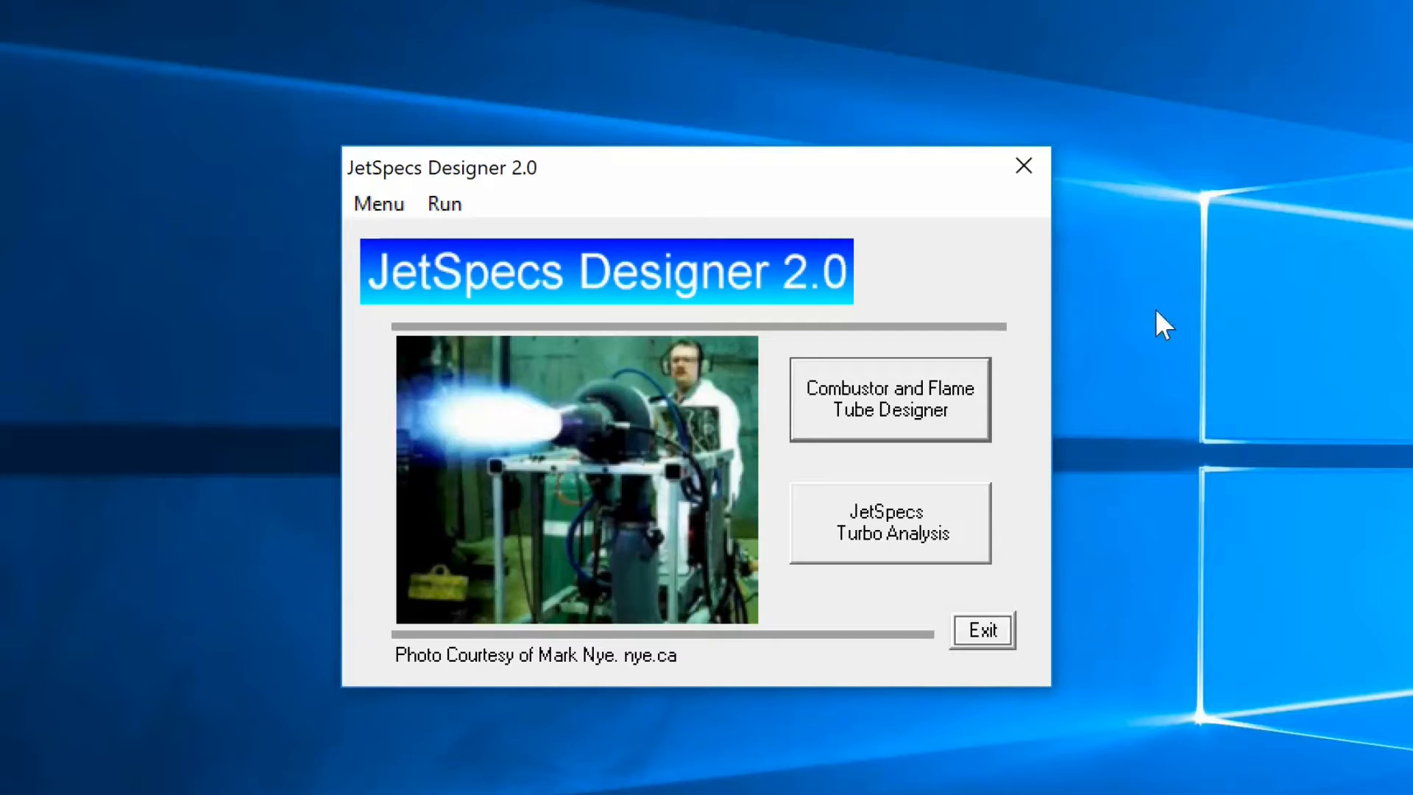
mouse_move(1110, 450)
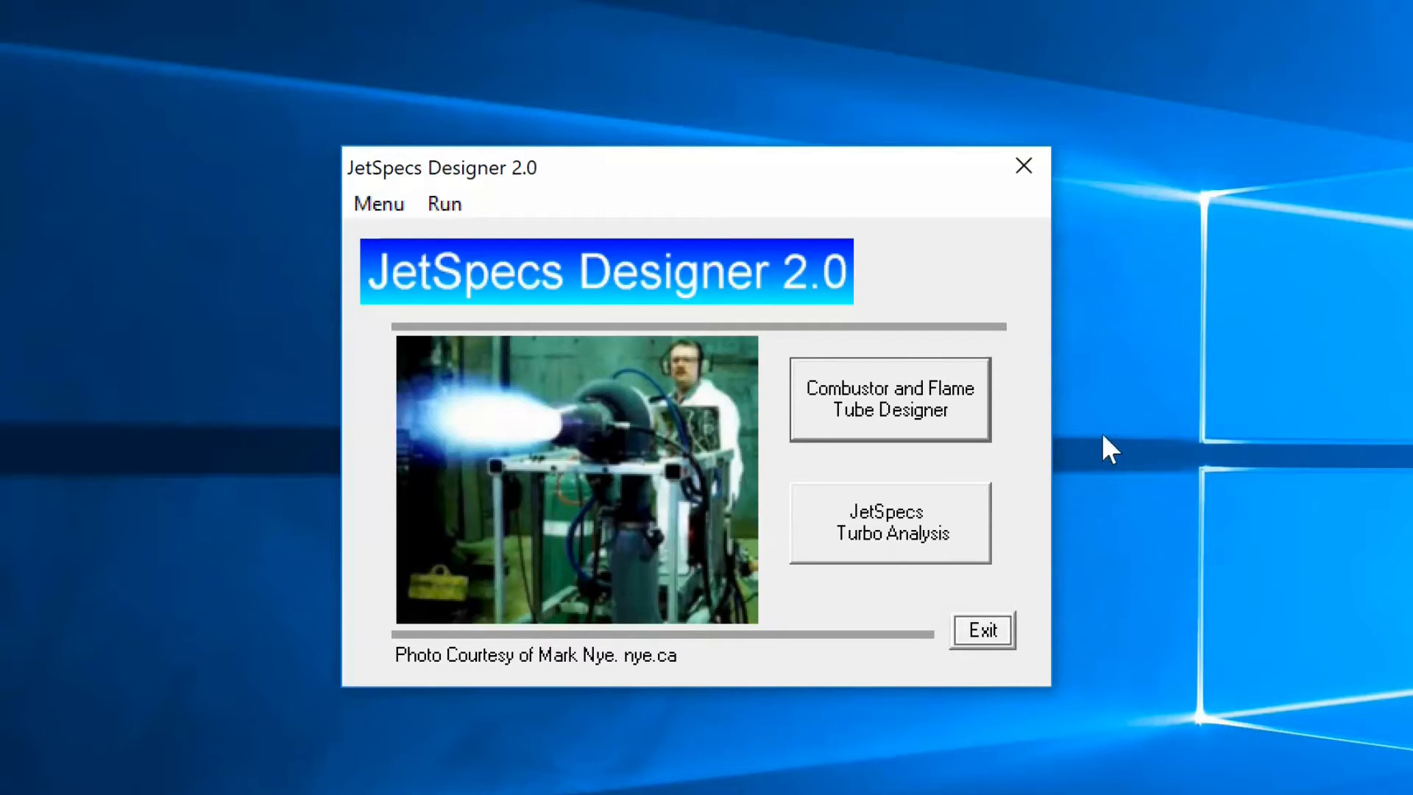
mouse_move(1076, 452)
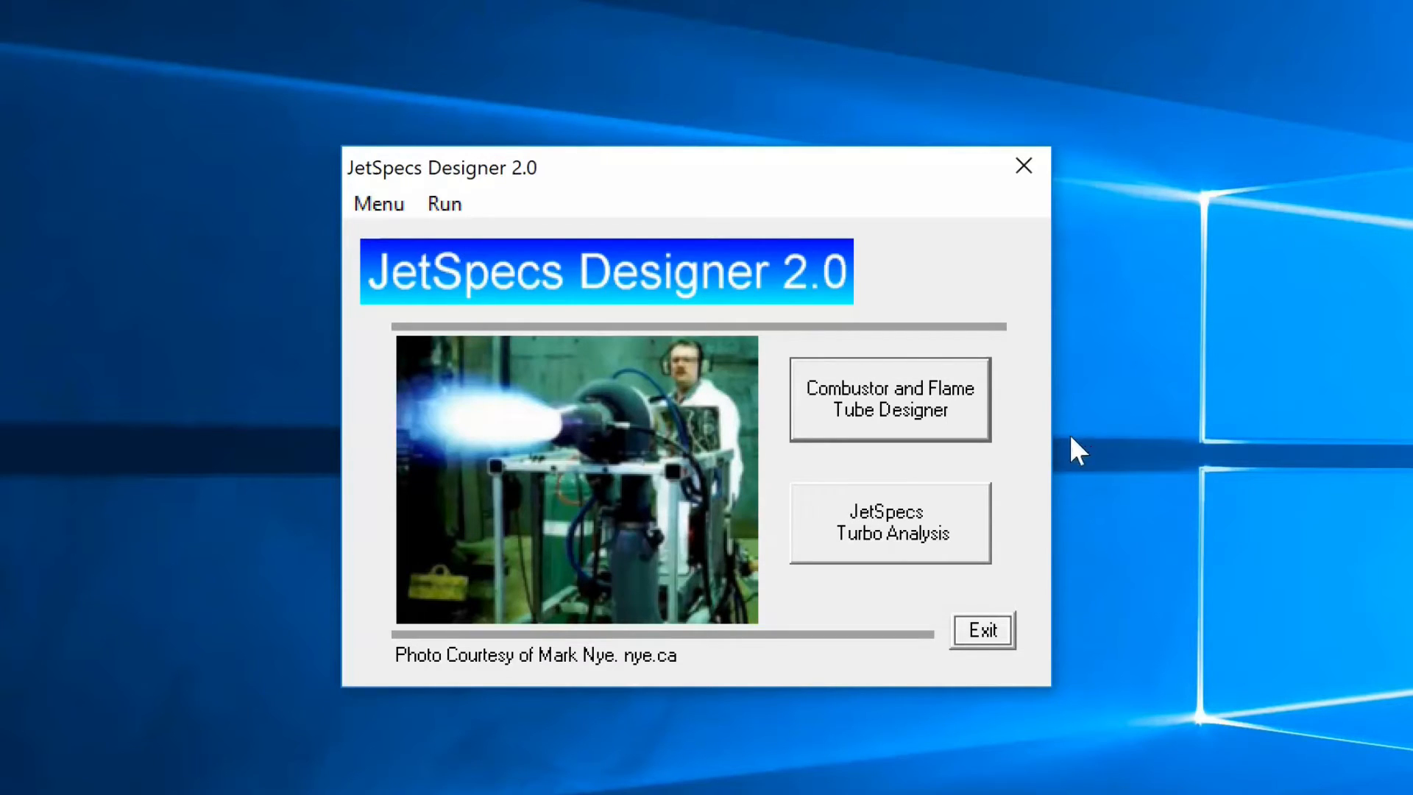
mouse_move(1027, 547)
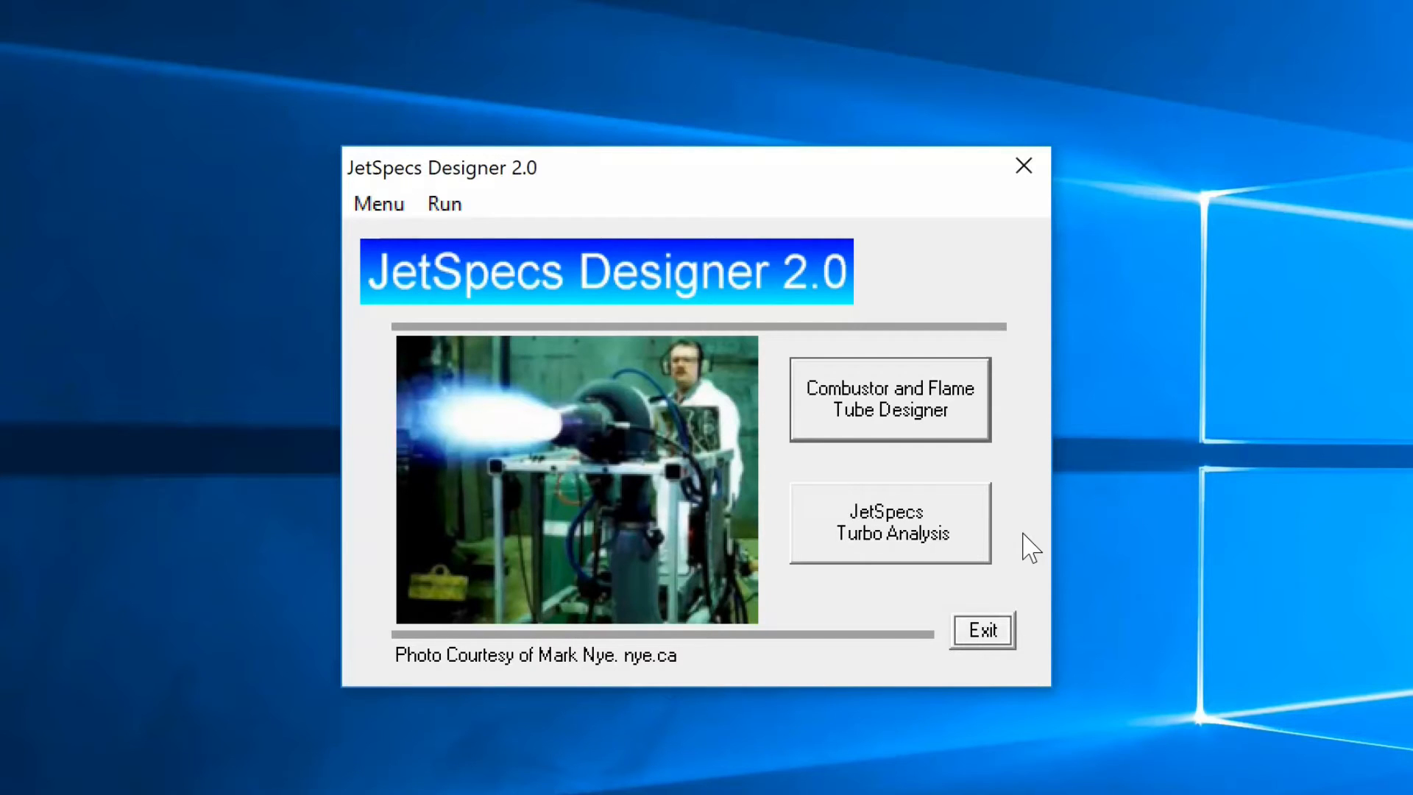
mouse_move(858, 537)
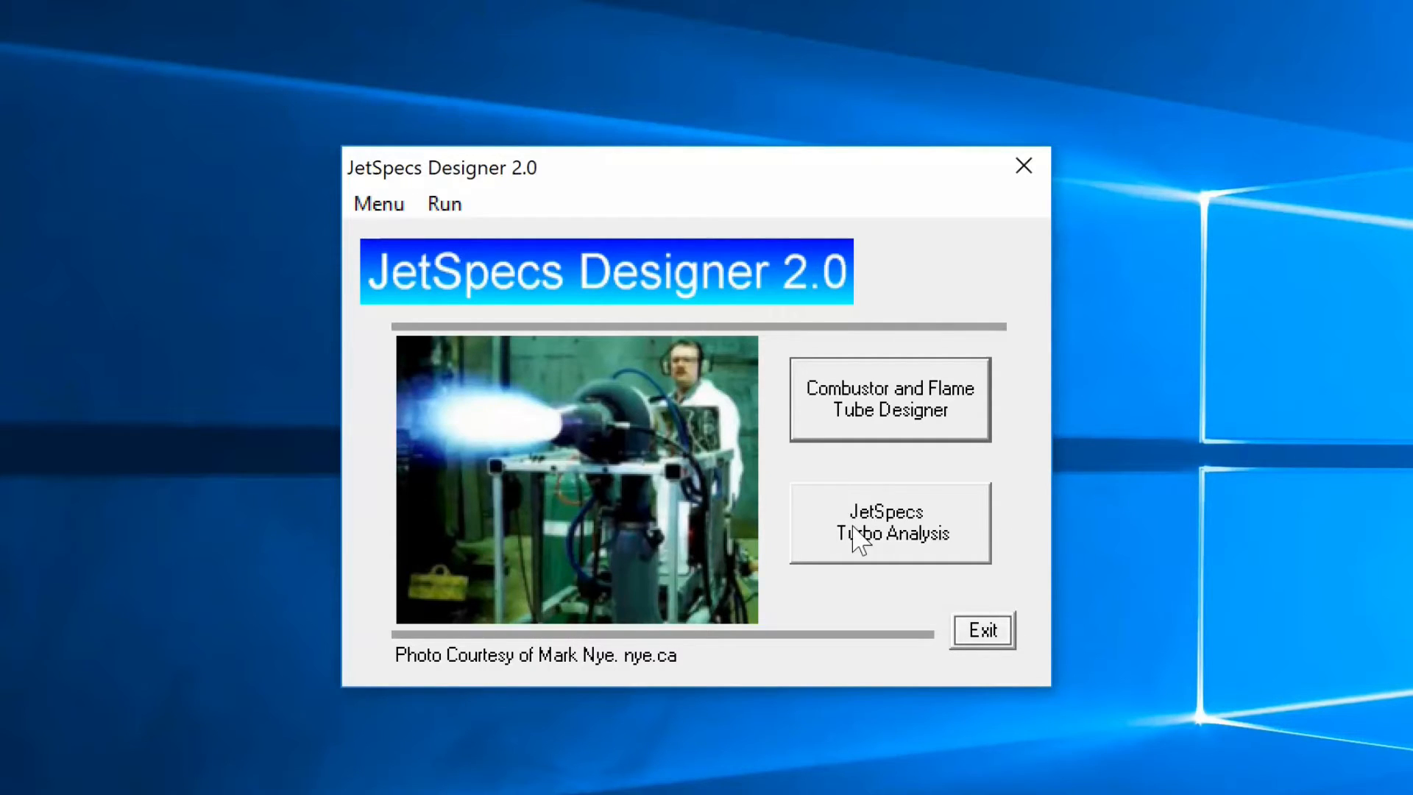
mouse_move(867, 413)
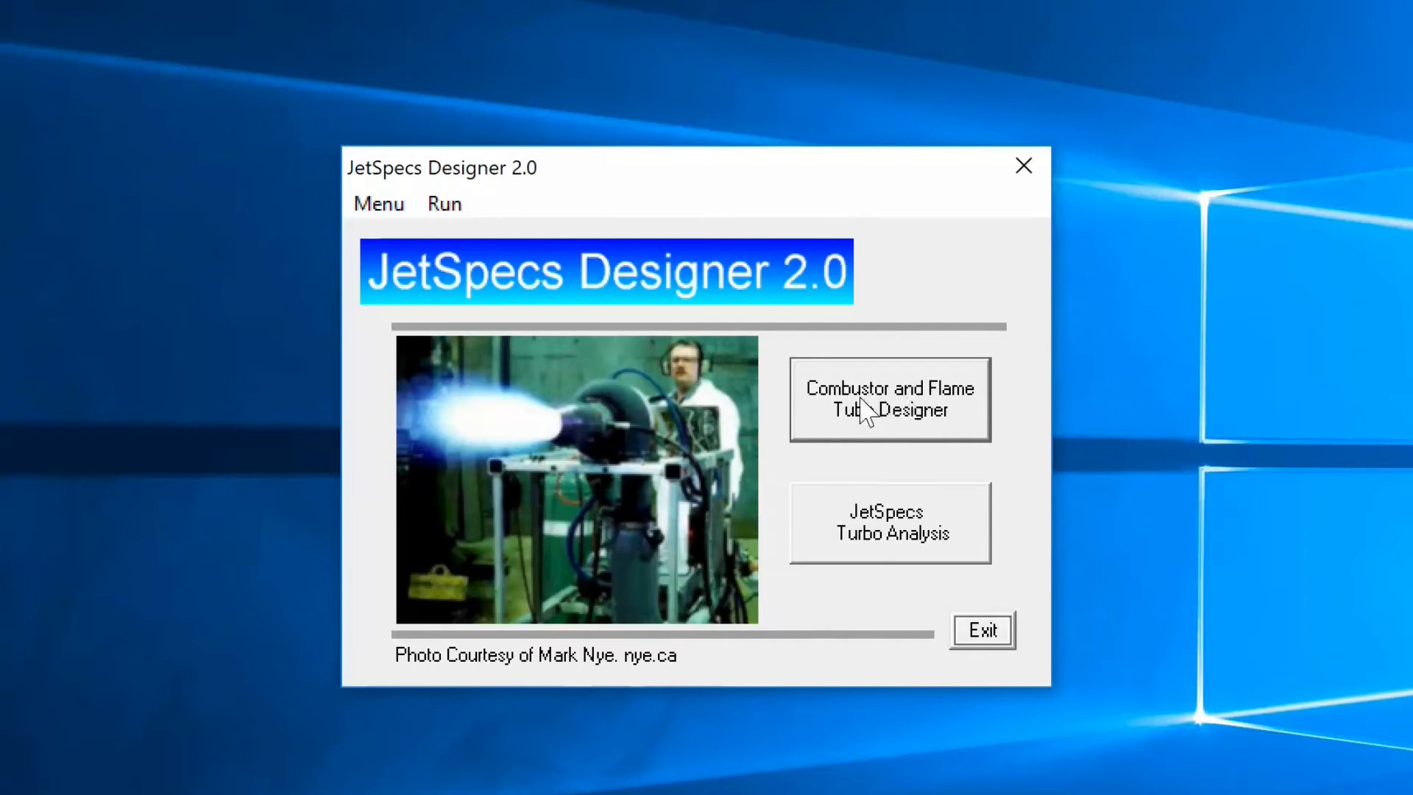
- Open the Combustor and Flame Tube Designer and choose 'Metric - mm' units
left_click(888, 398)
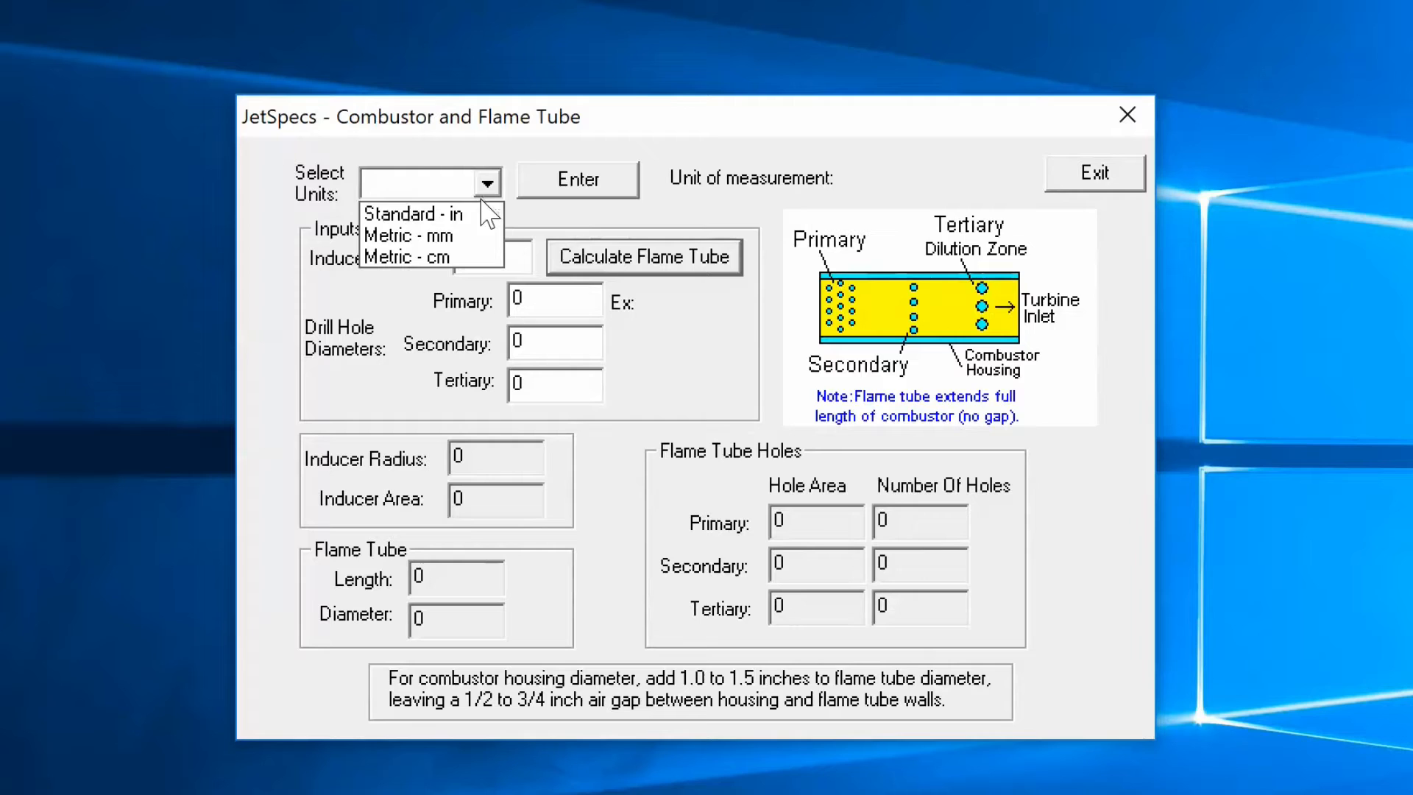
mouse_move(414, 213)
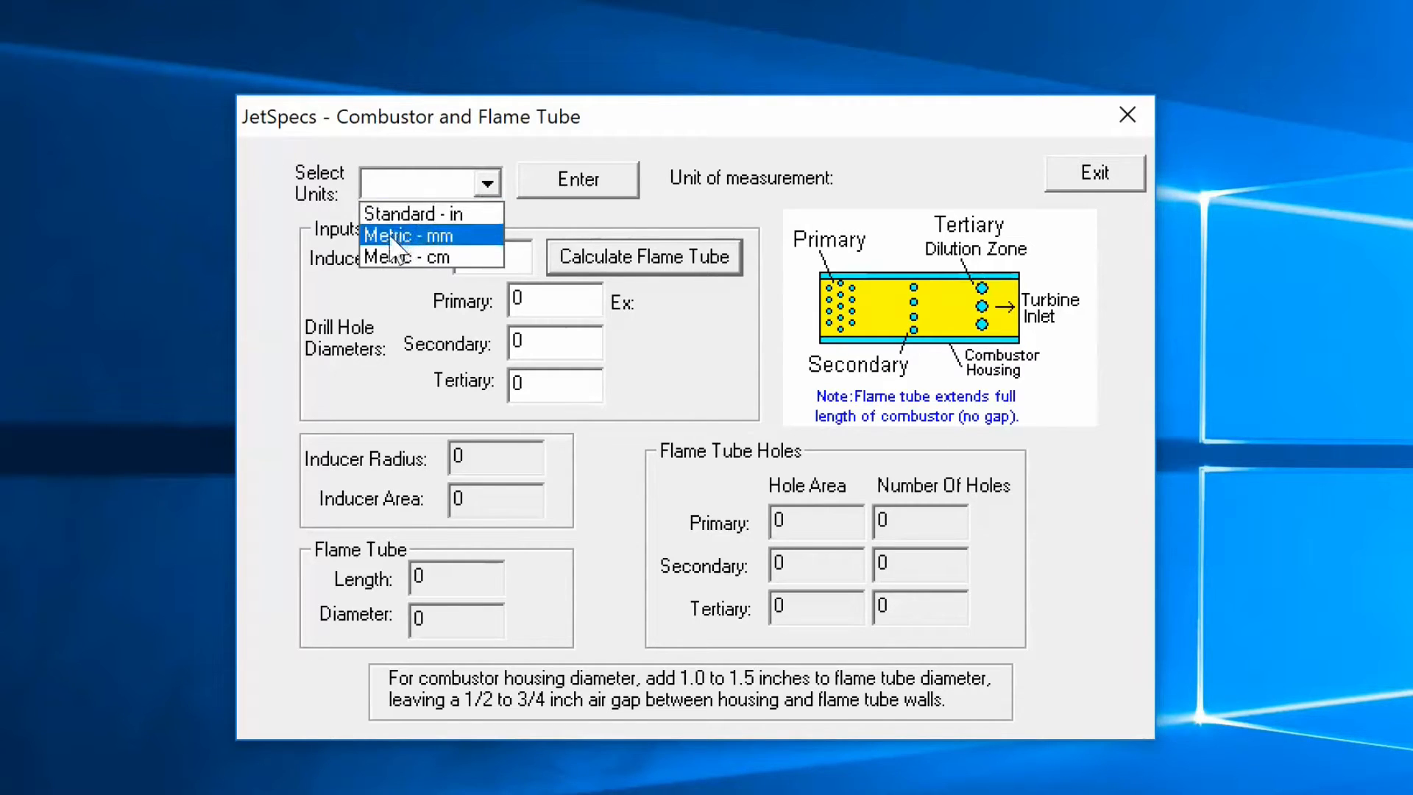
mouse_move(405, 257)
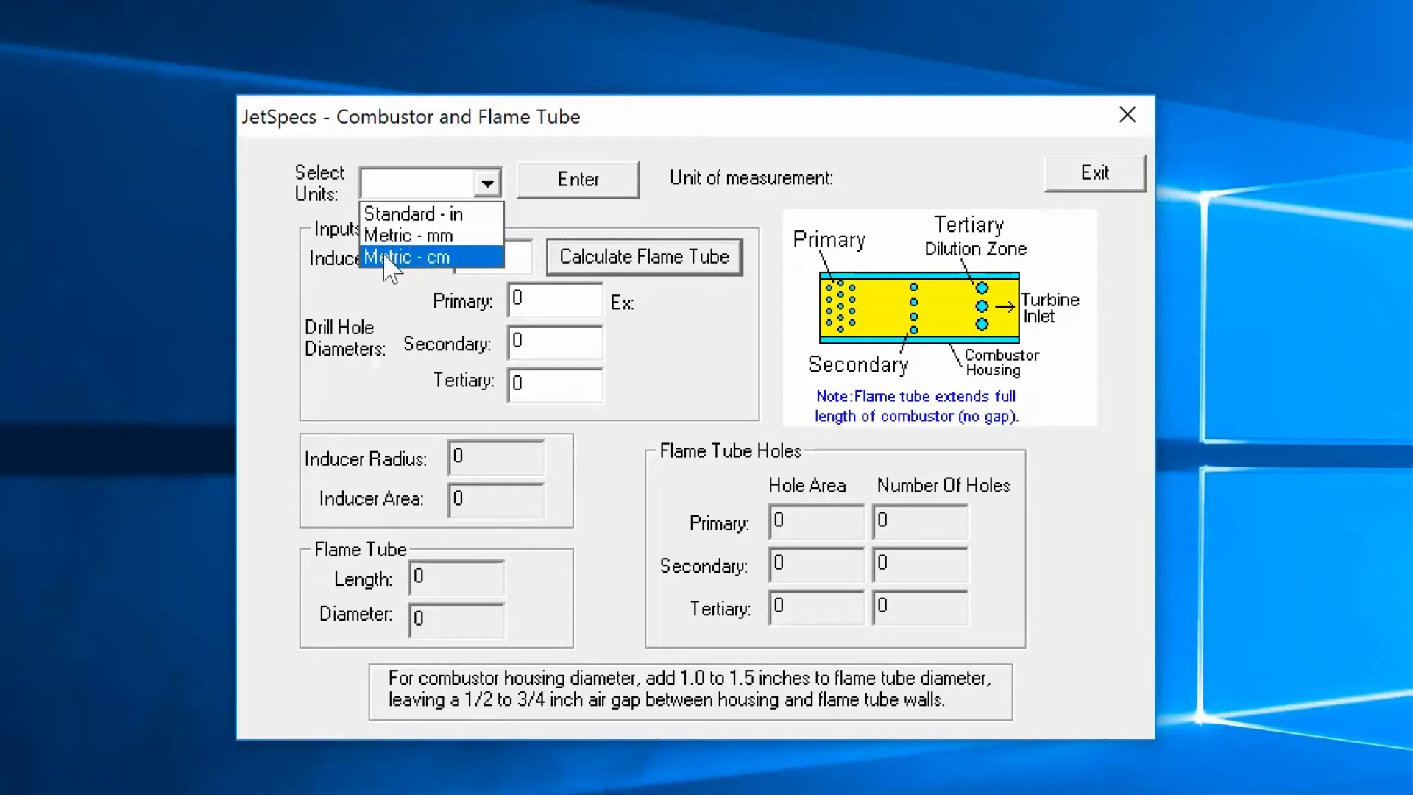
mouse_move(410, 235)
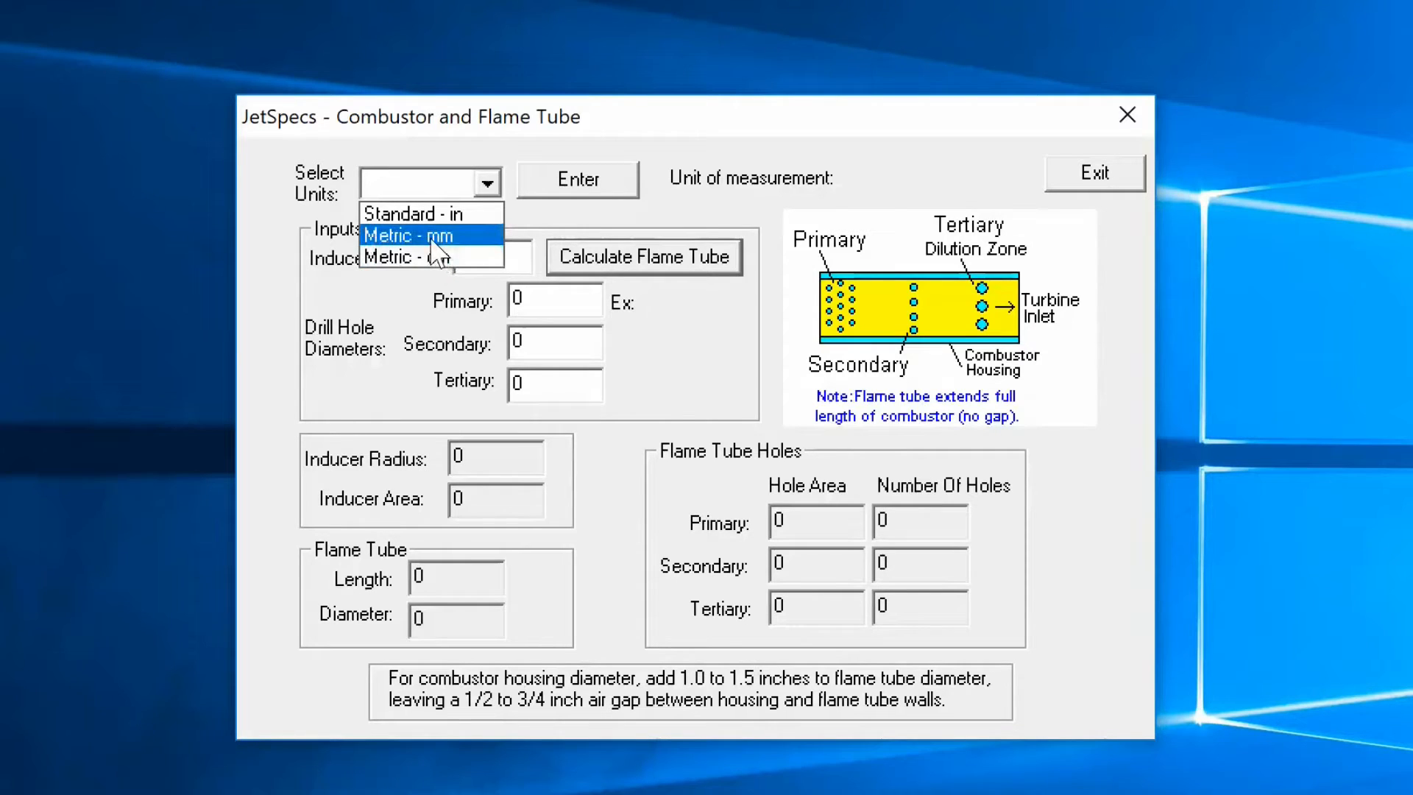
left_click(407, 235)
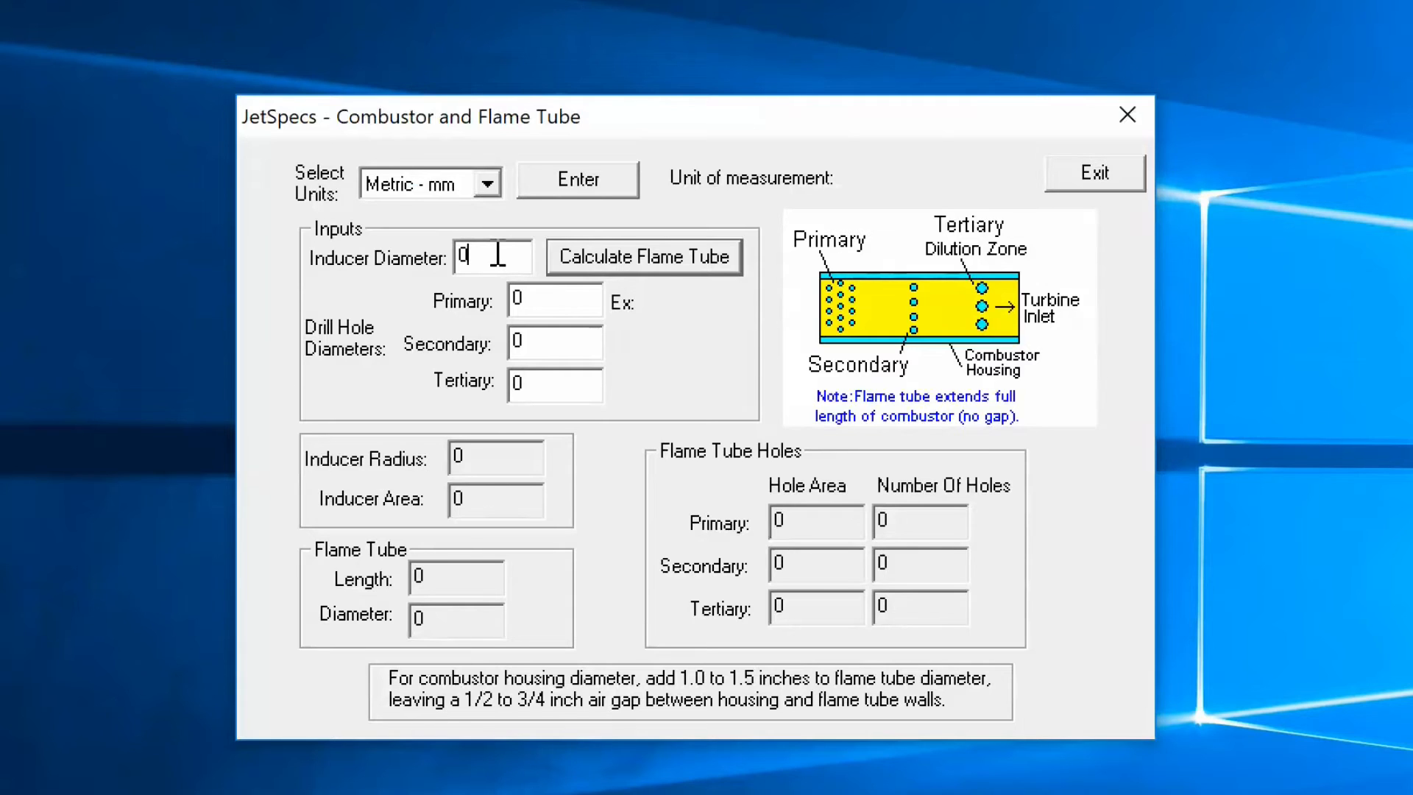
- Enter inducer diameter 50 and drill hole diameters 5, 10 and 15 mm
key("Backspace")
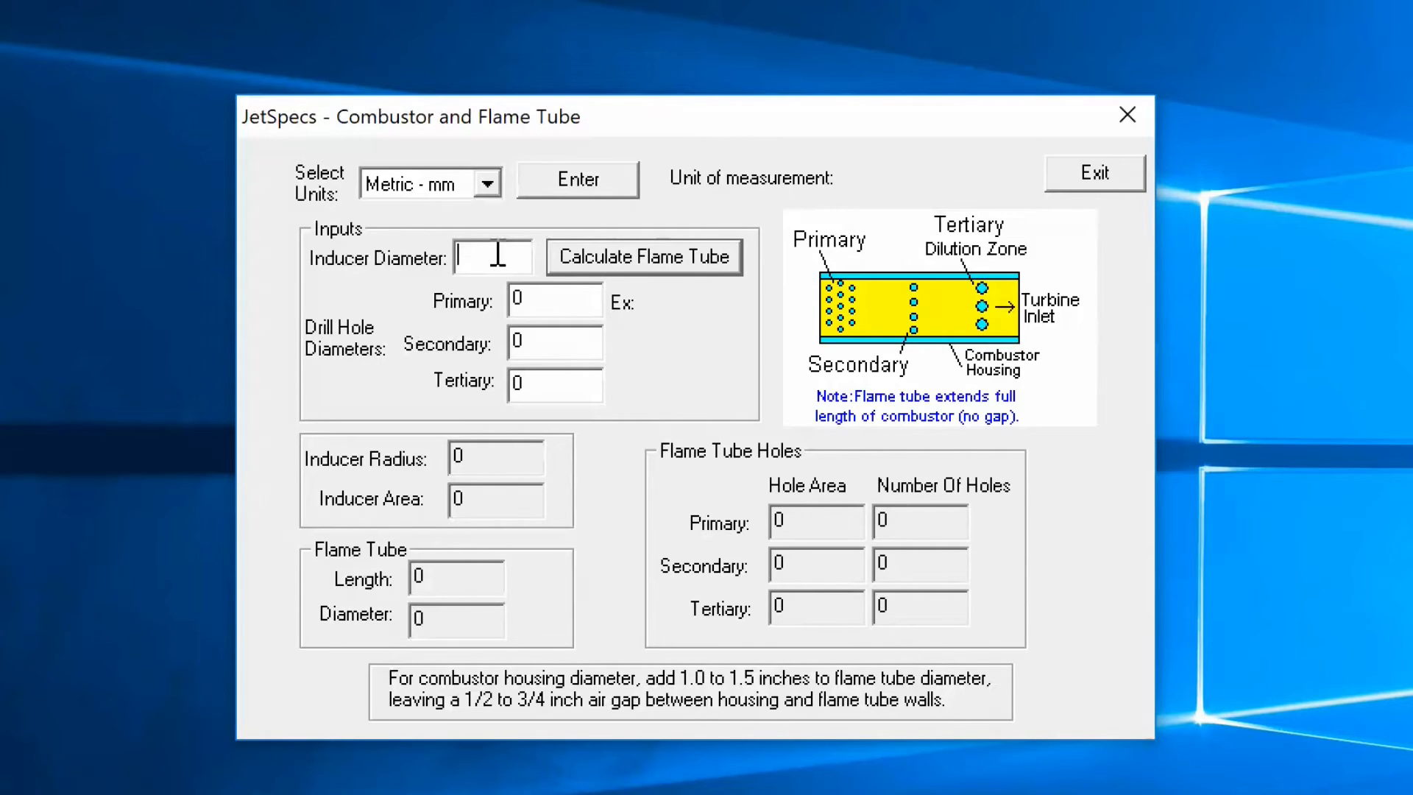
type("50")
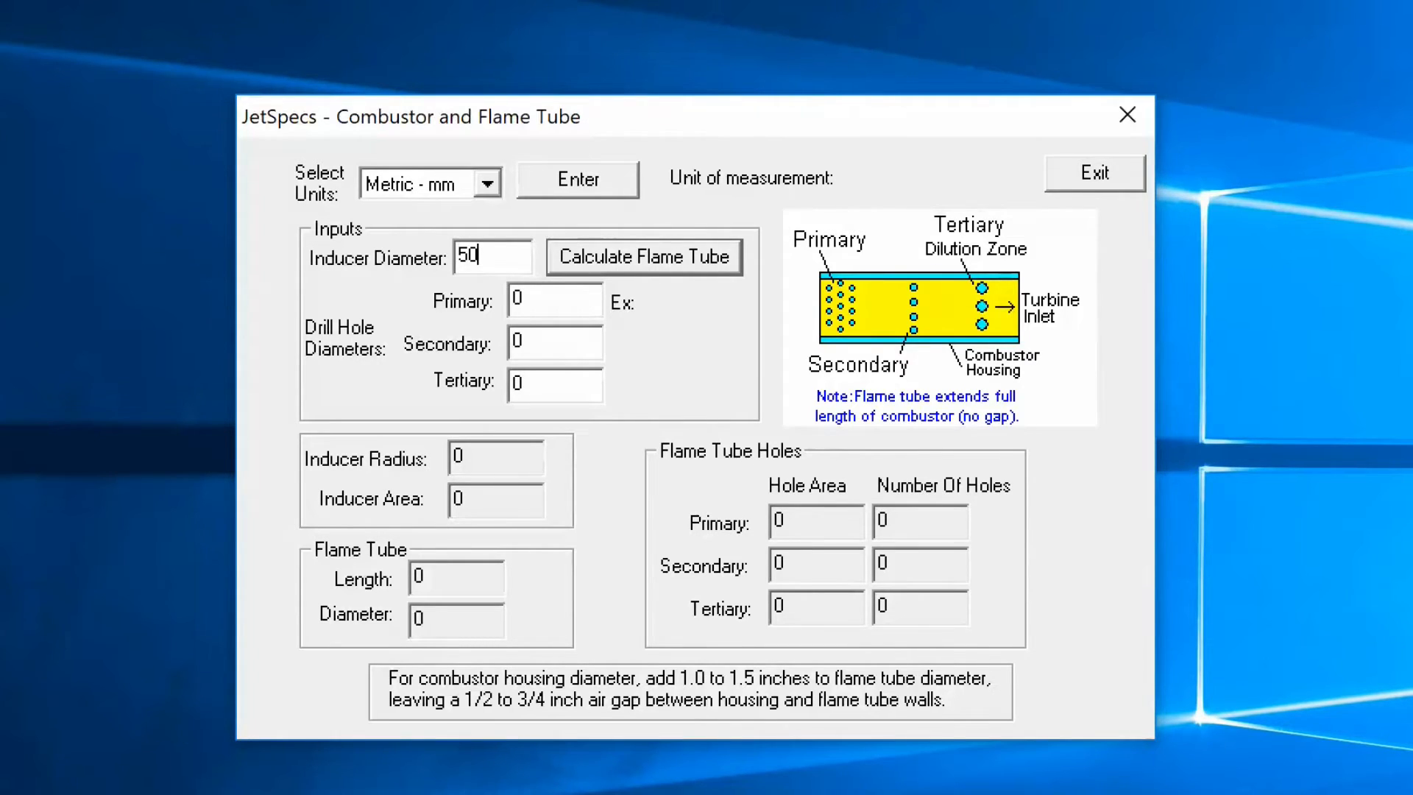
left_click(553, 301)
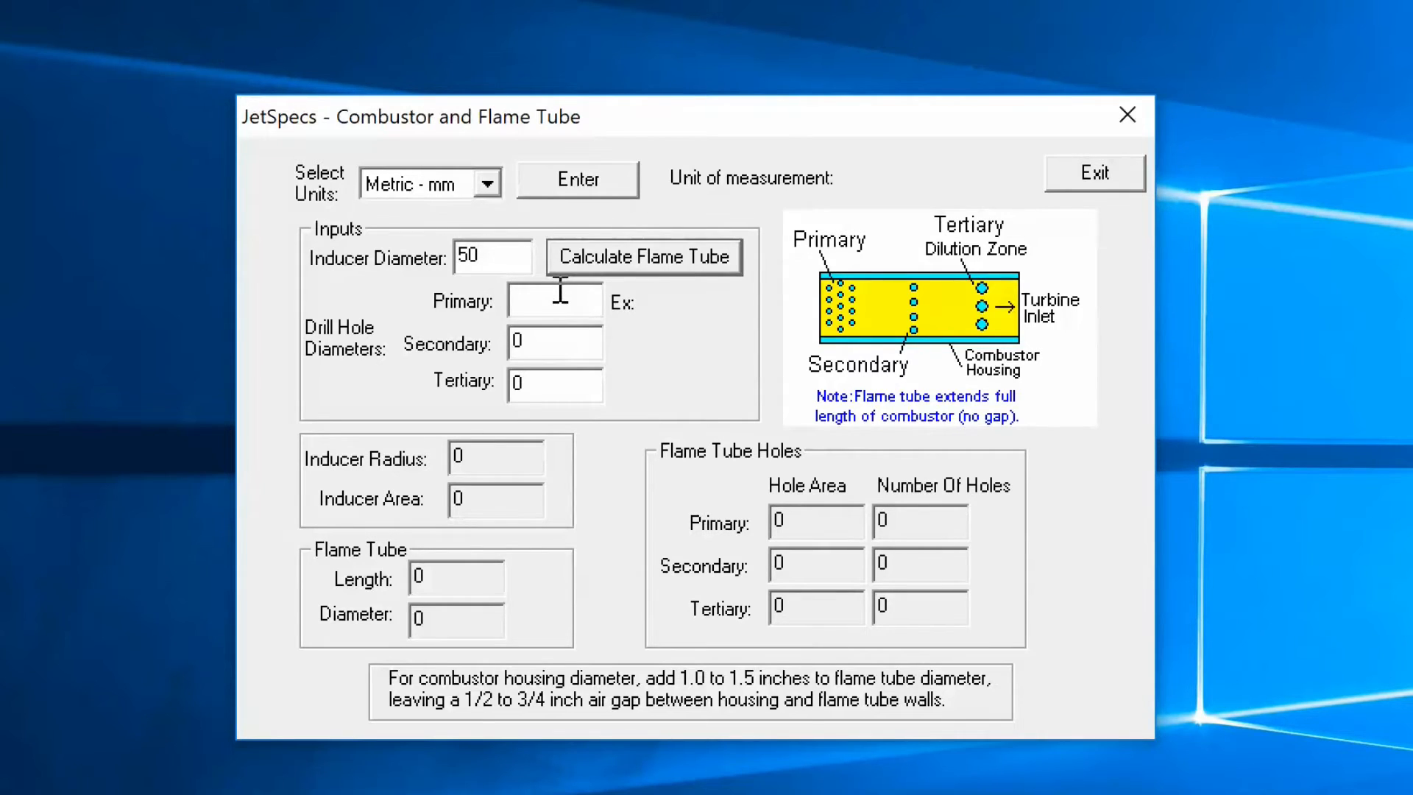
type("5")
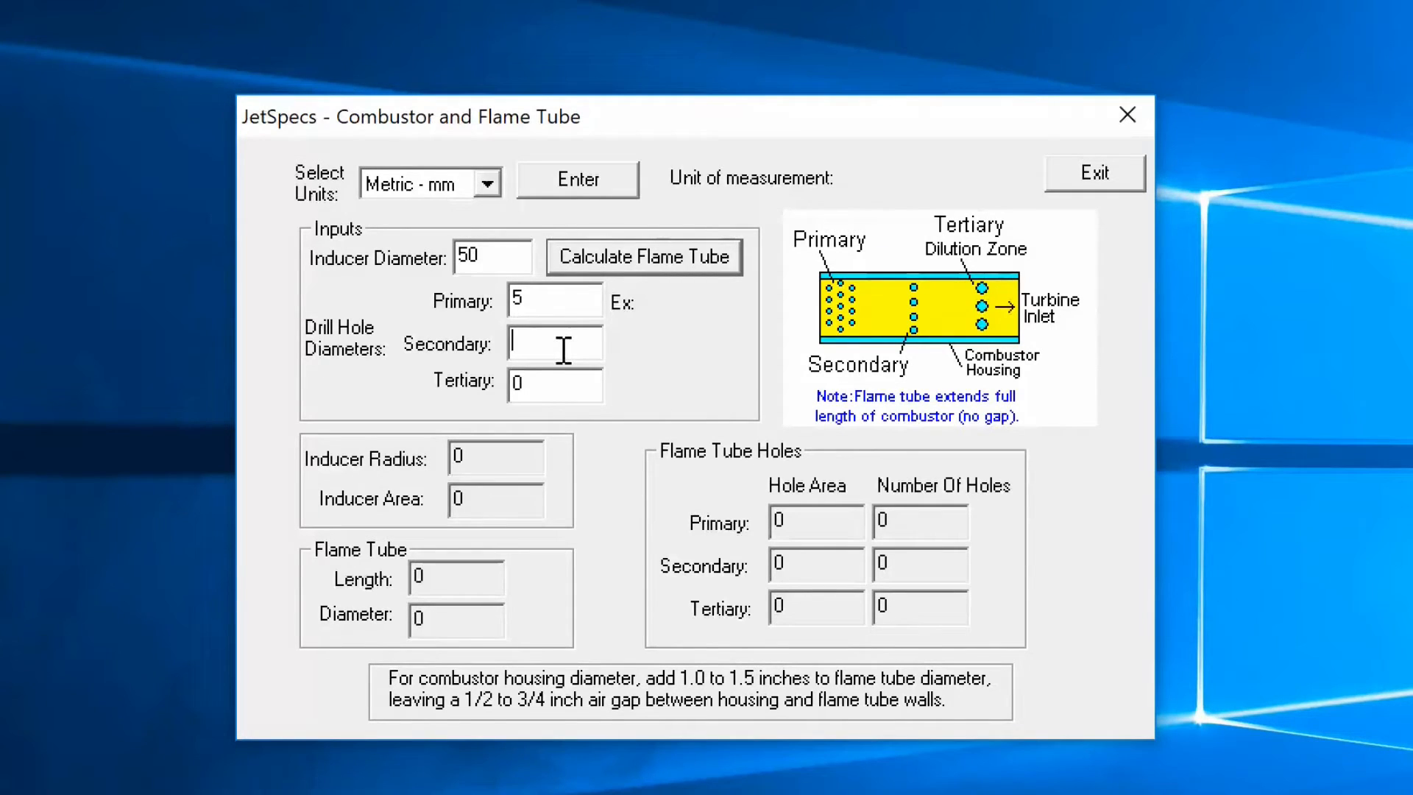
type("10")
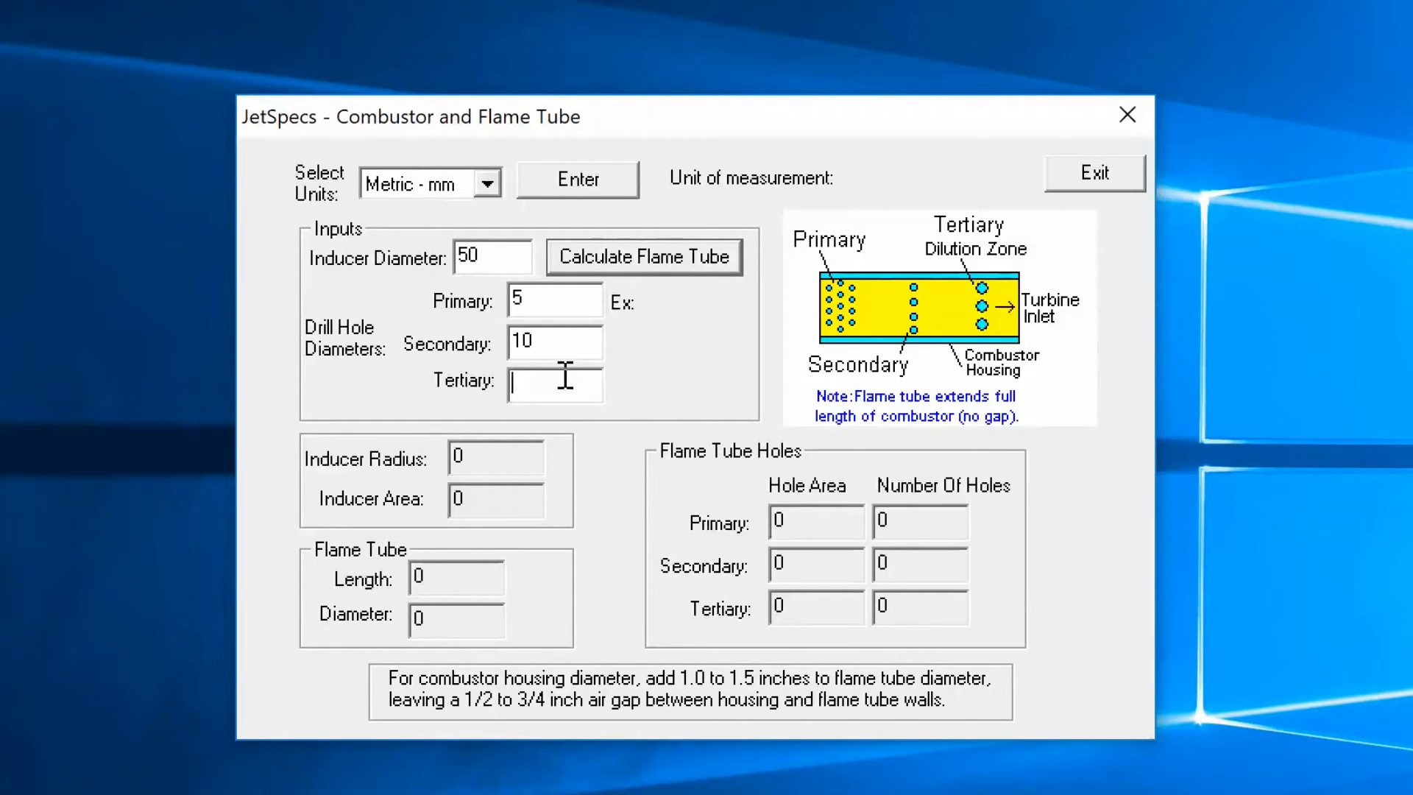
type("15")
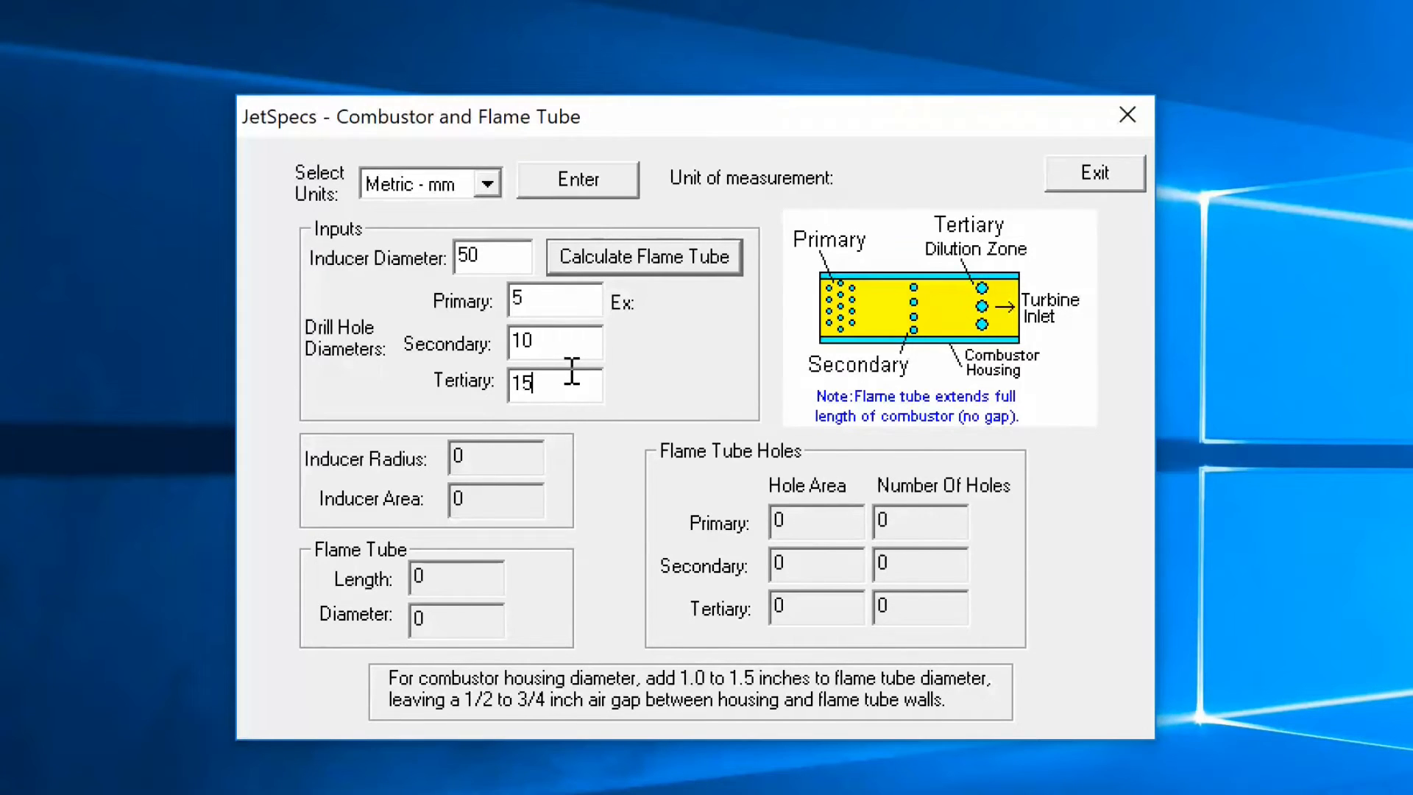
mouse_move(567, 331)
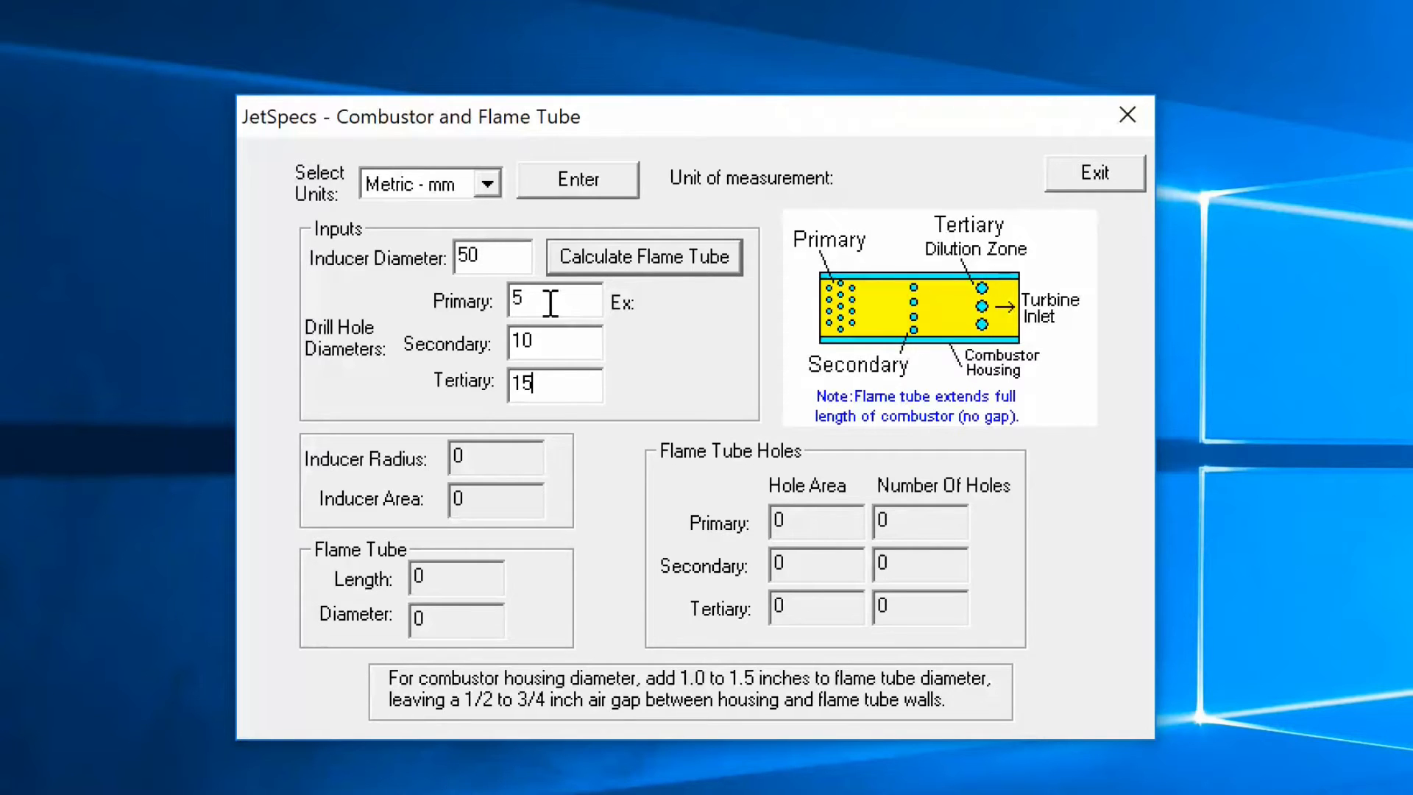
mouse_move(667, 275)
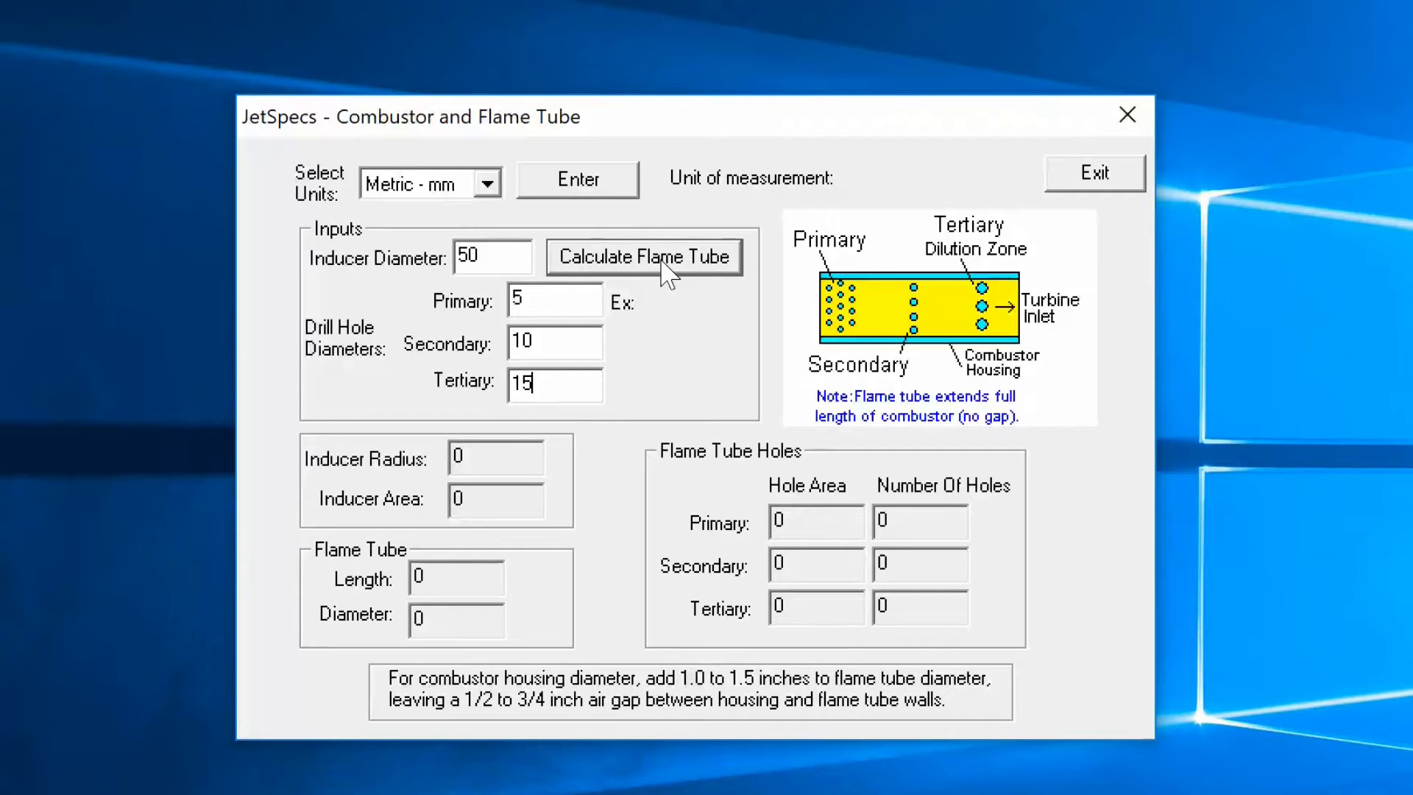
- Calculate the flame tube: inducer radius 25, area 1963.5, length 300, diameter 150
left_click(643, 256)
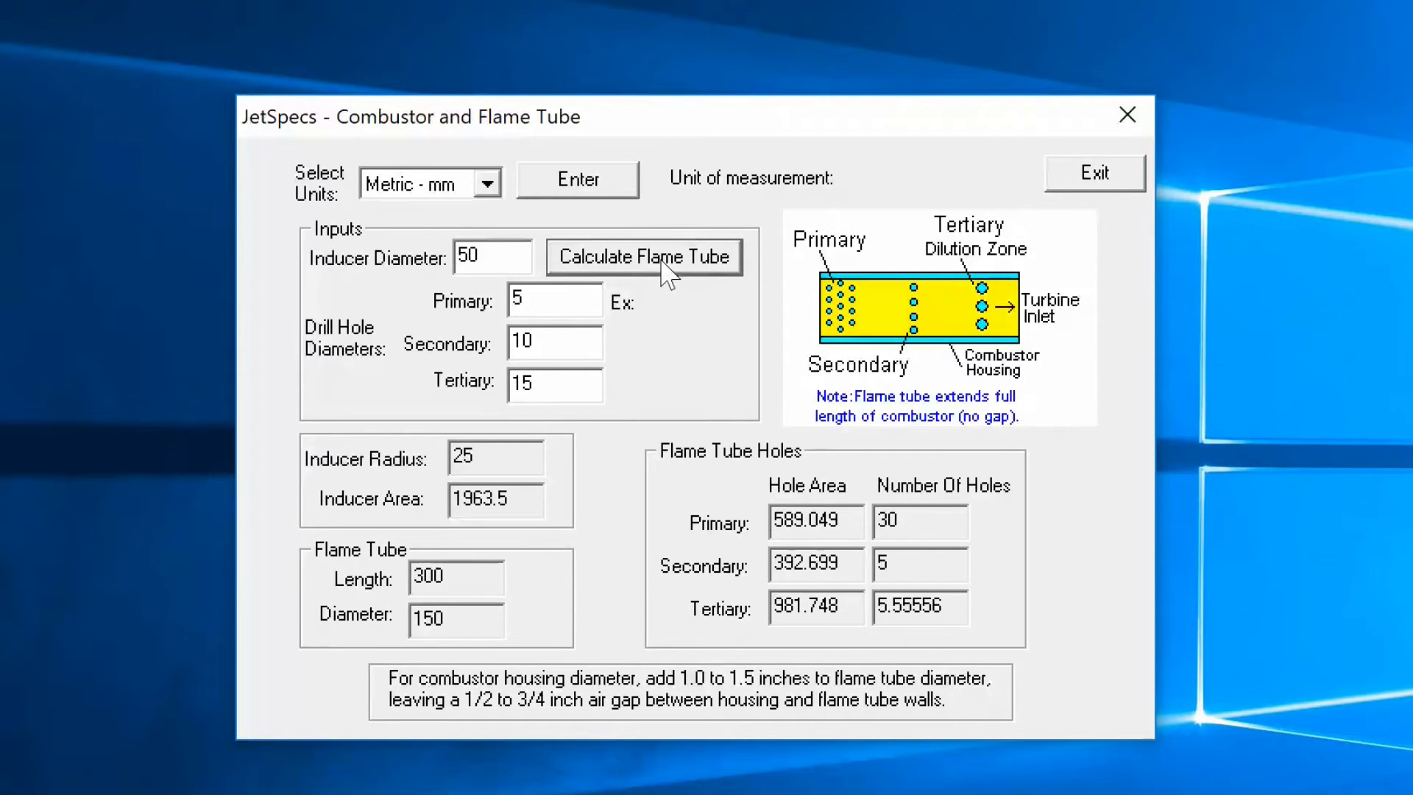
mouse_move(647, 481)
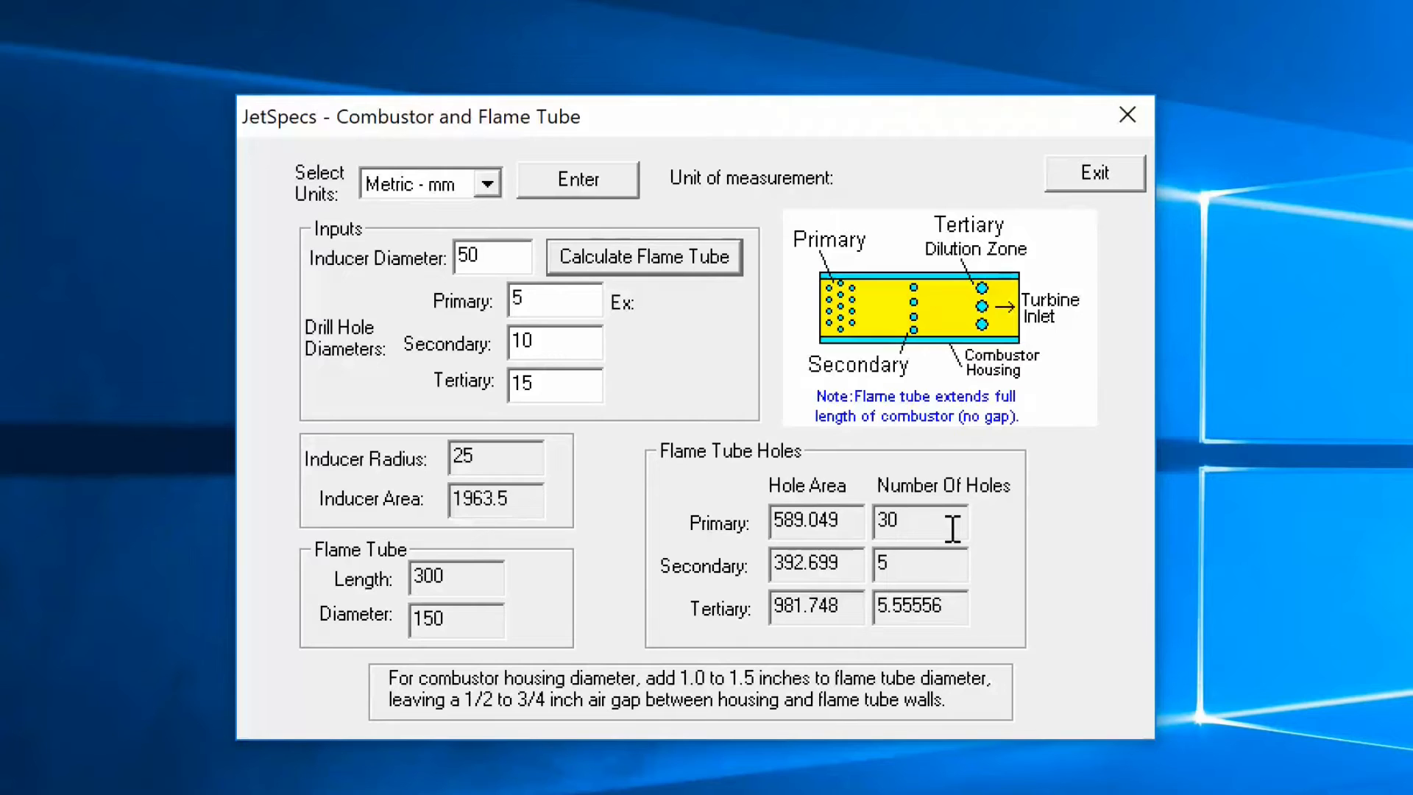
mouse_move(932, 574)
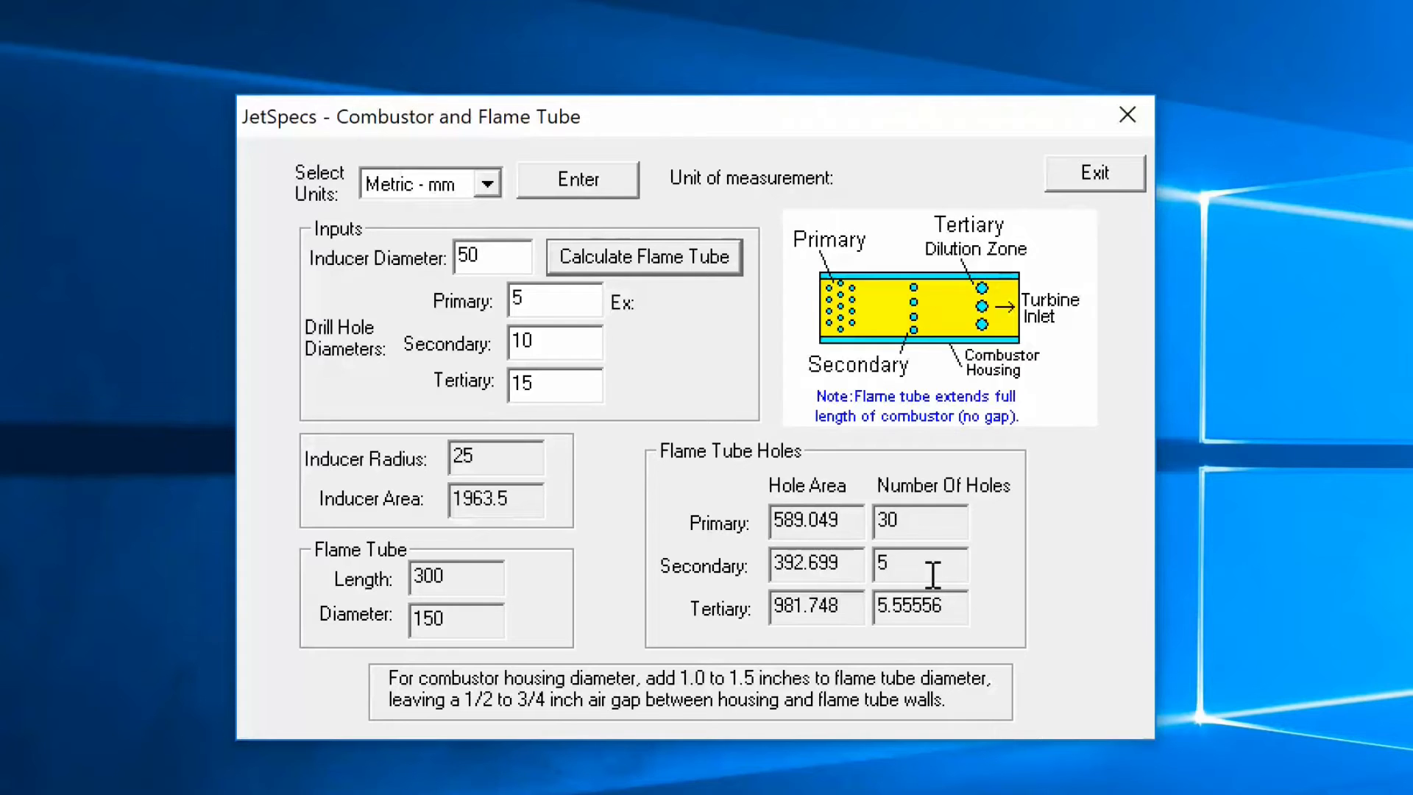
mouse_move(951, 603)
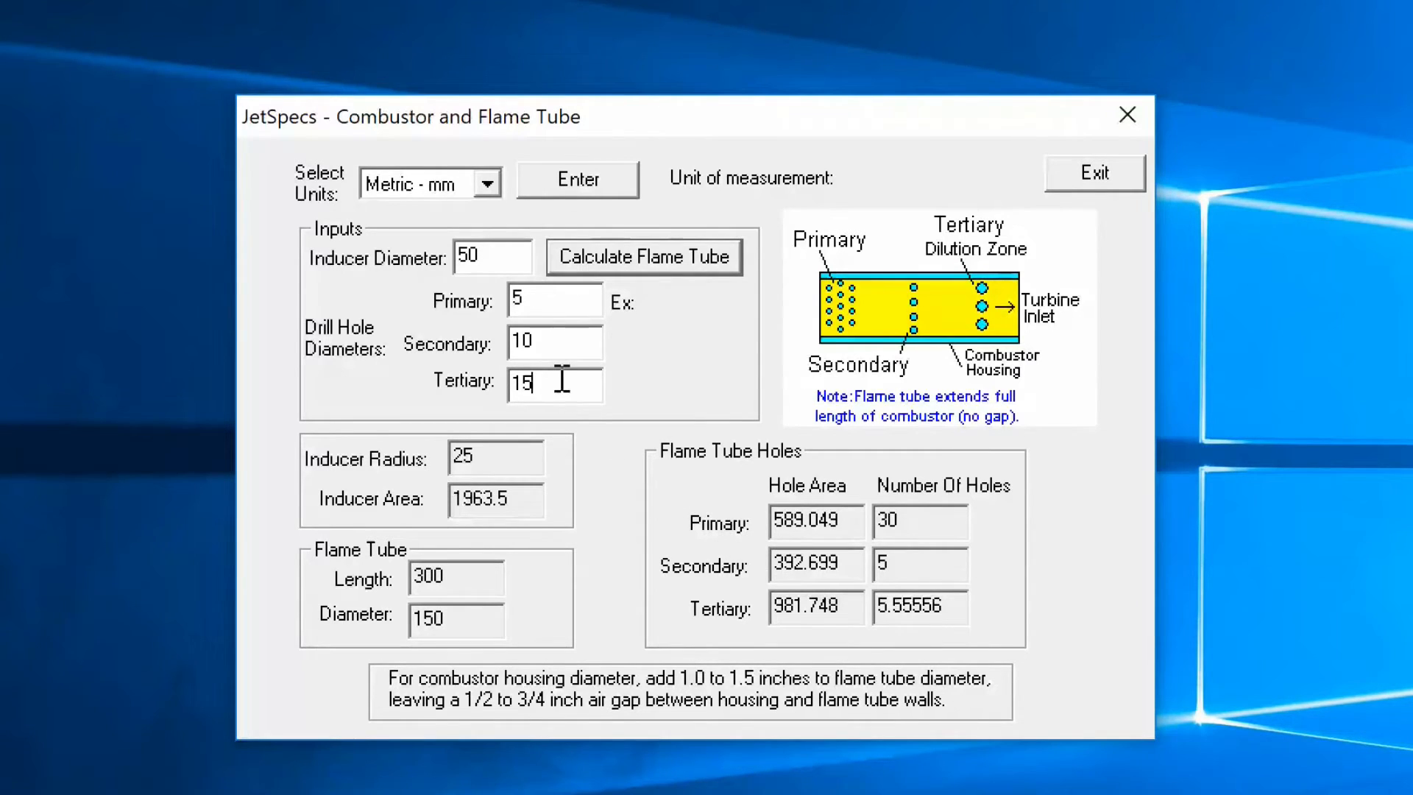
- Replace the tertiary drill hole diameter with 14.43 mm
double_click(522, 382)
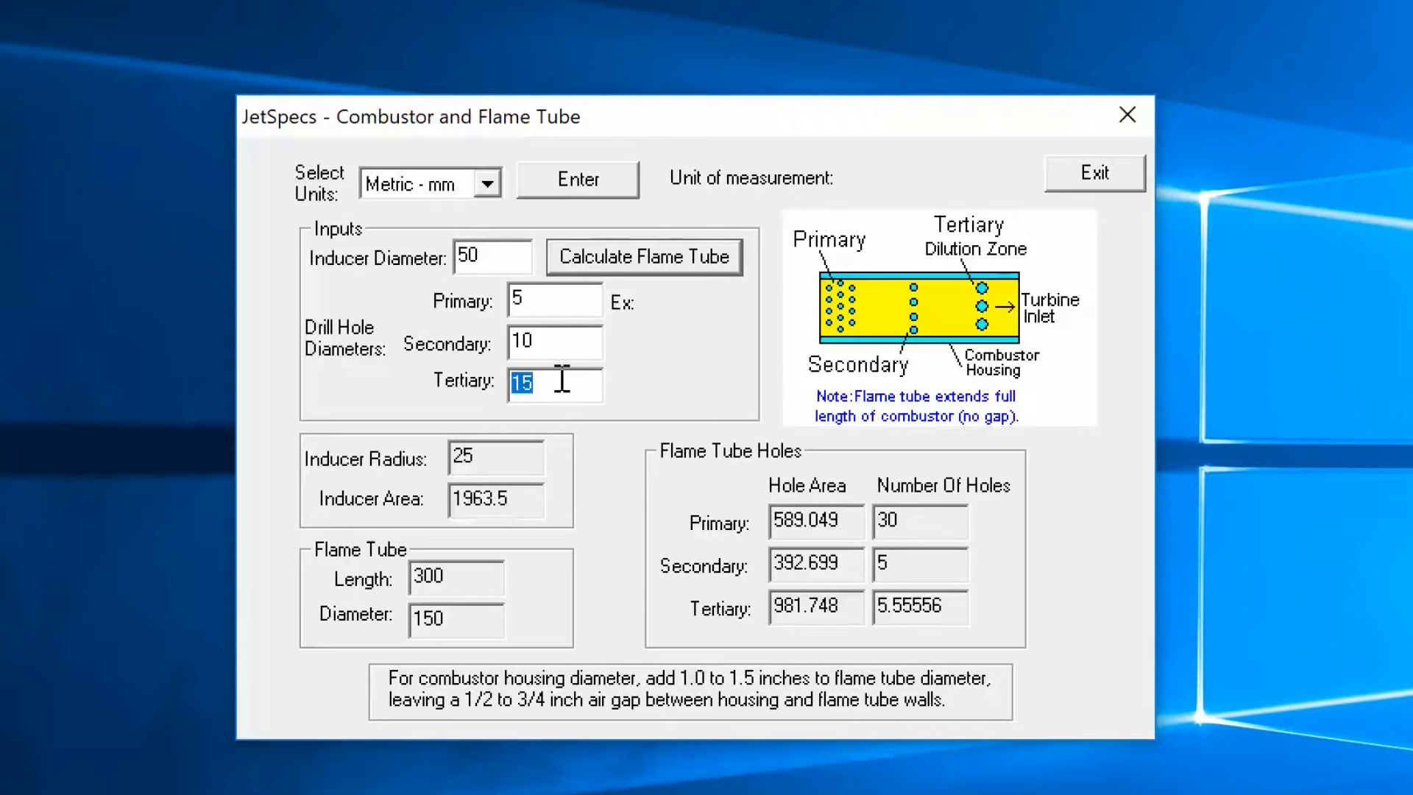
type("14.43")
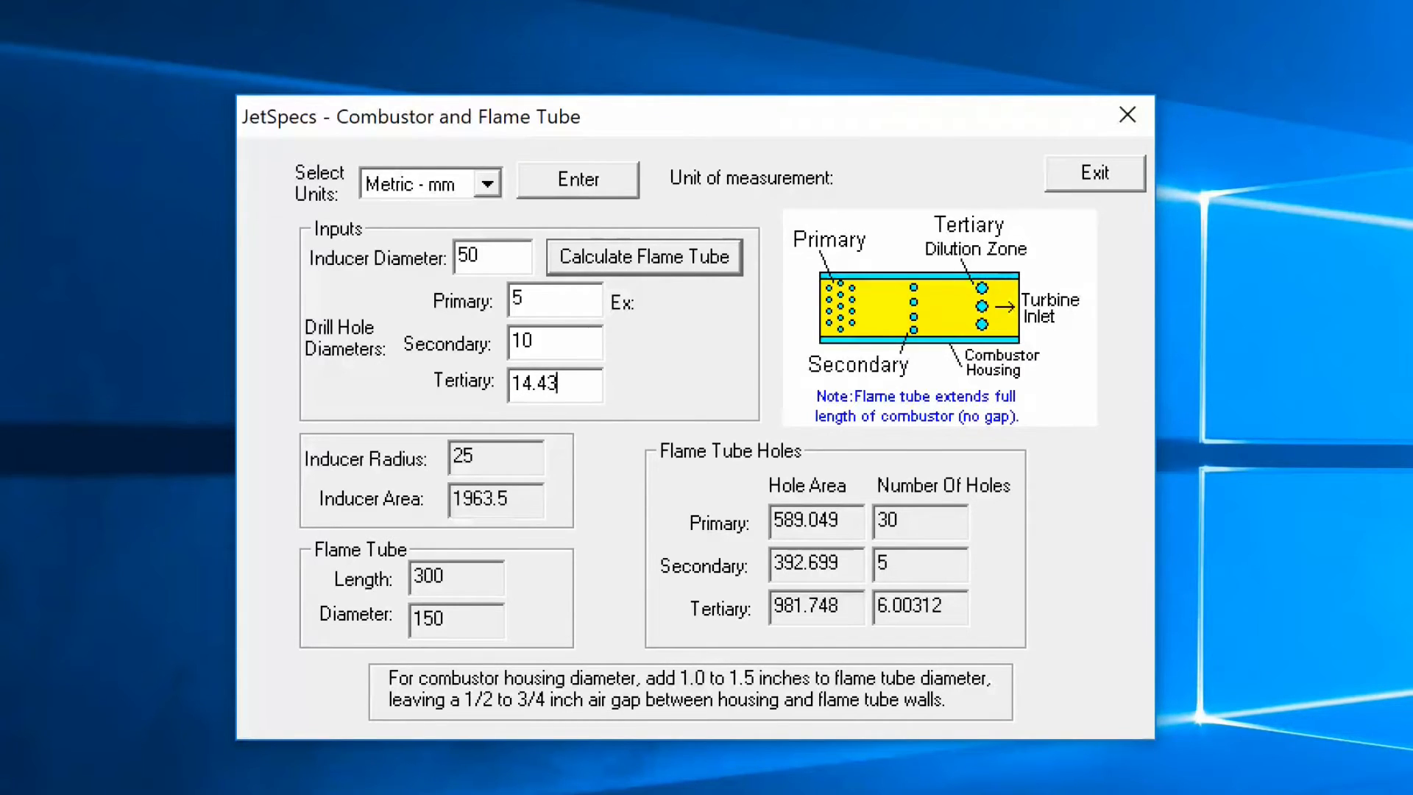
mouse_move(635, 397)
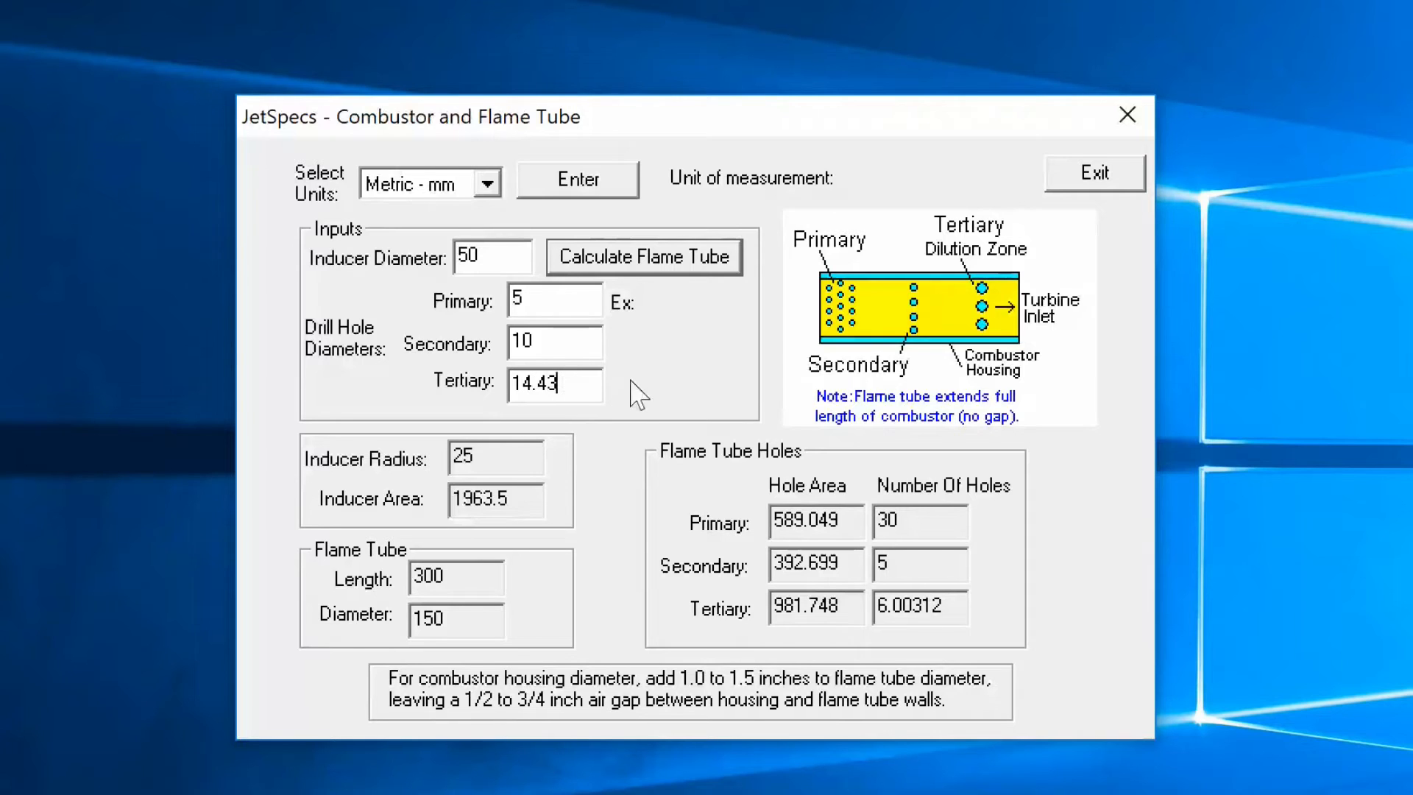
mouse_move(667, 384)
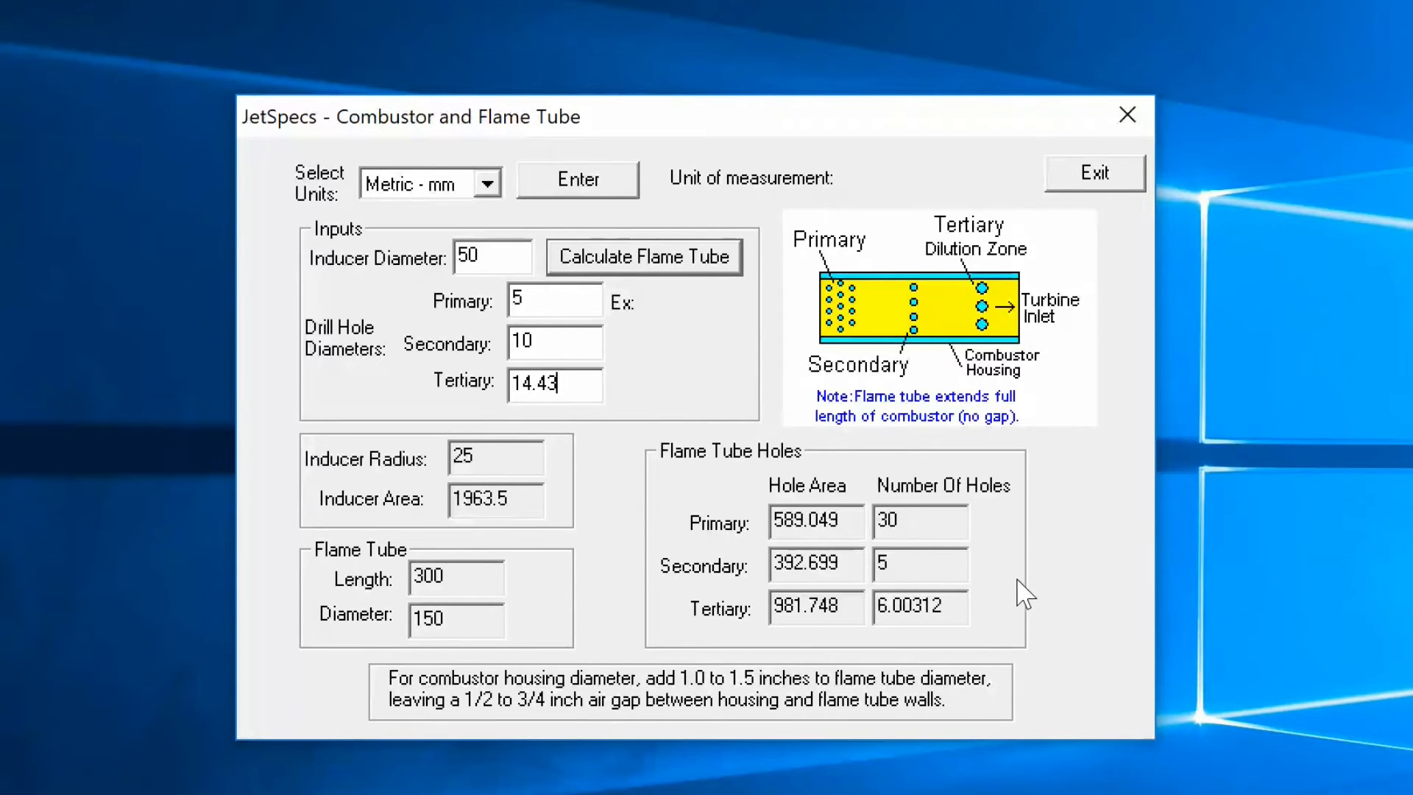
mouse_move(1052, 592)
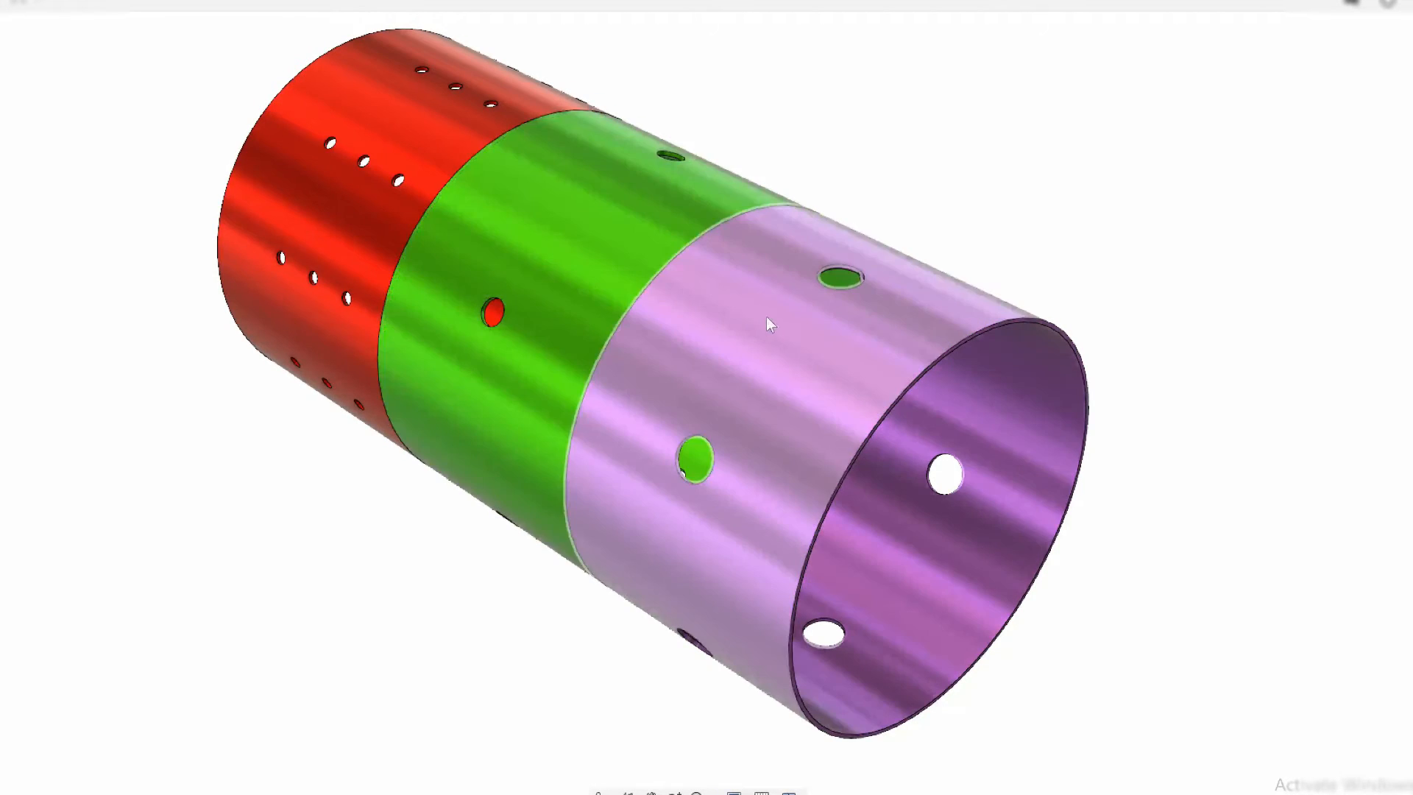
mouse_move(764, 405)
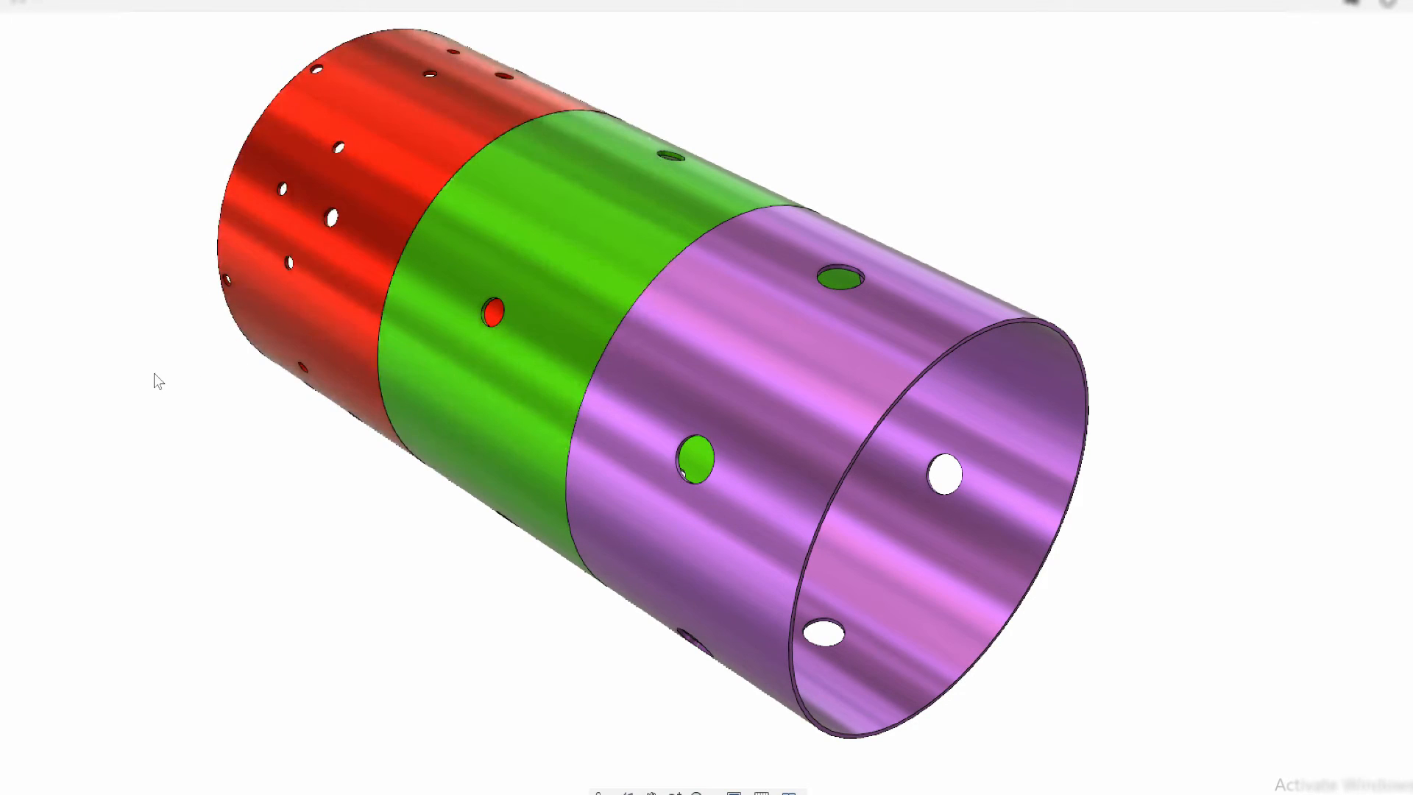
mouse_move(201, 305)
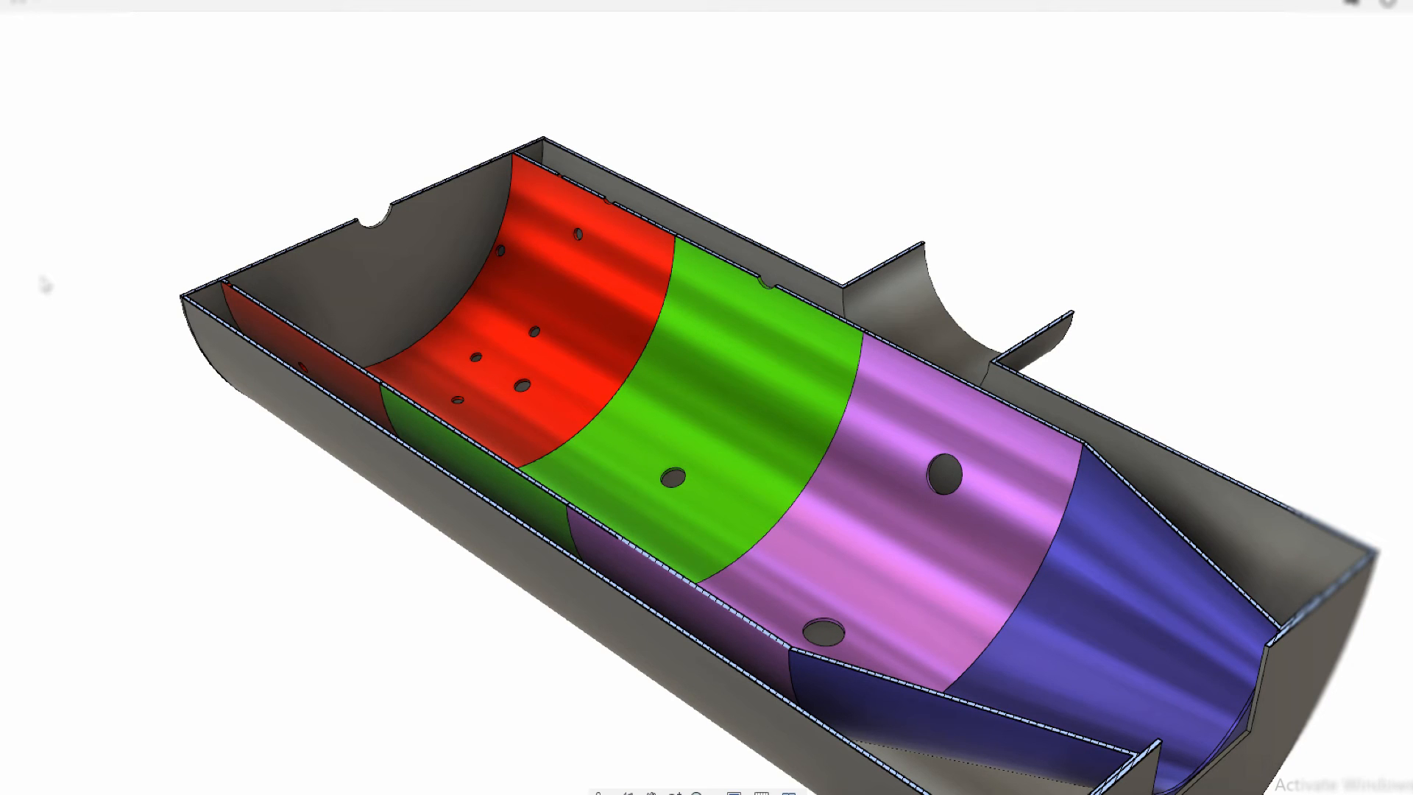
mouse_move(609, 144)
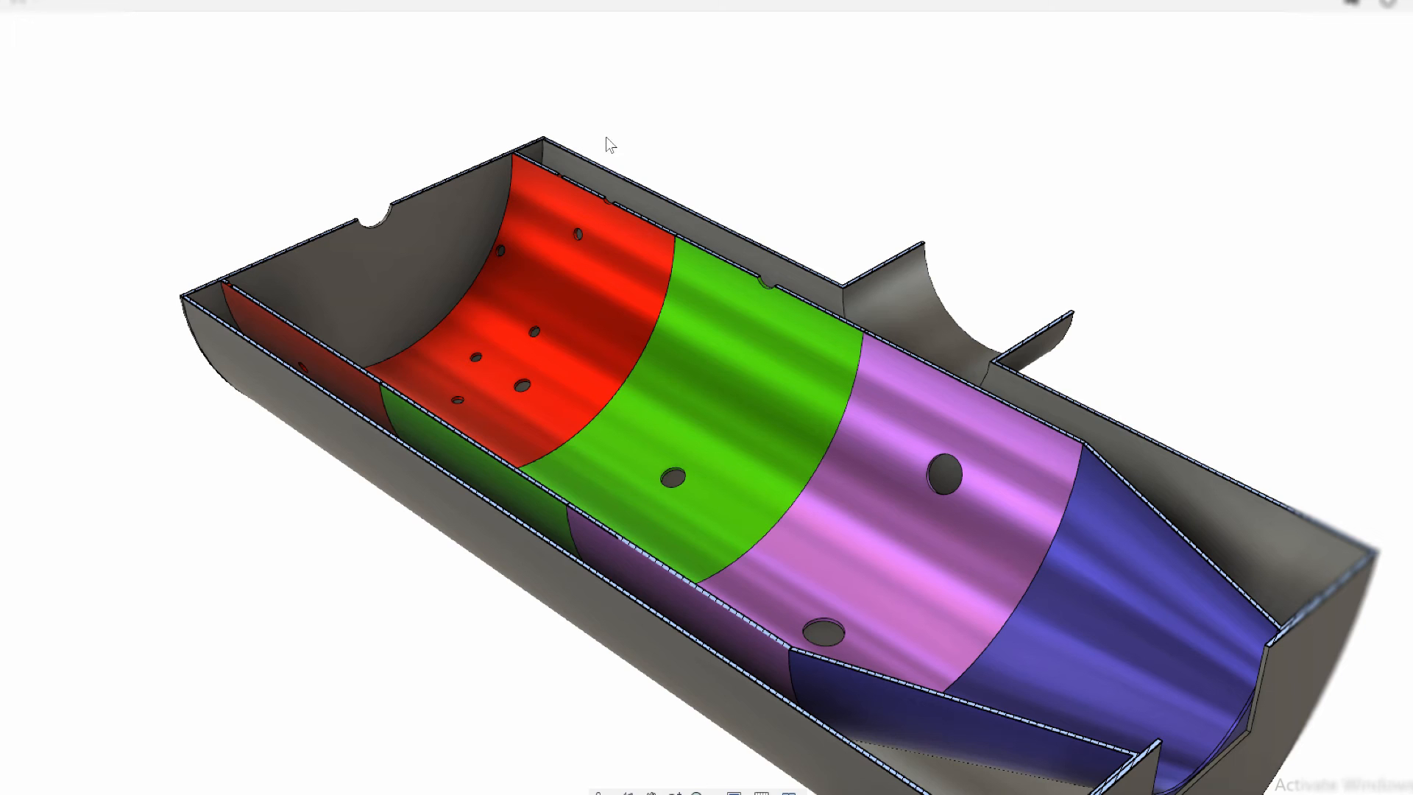
left_click(554, 189)
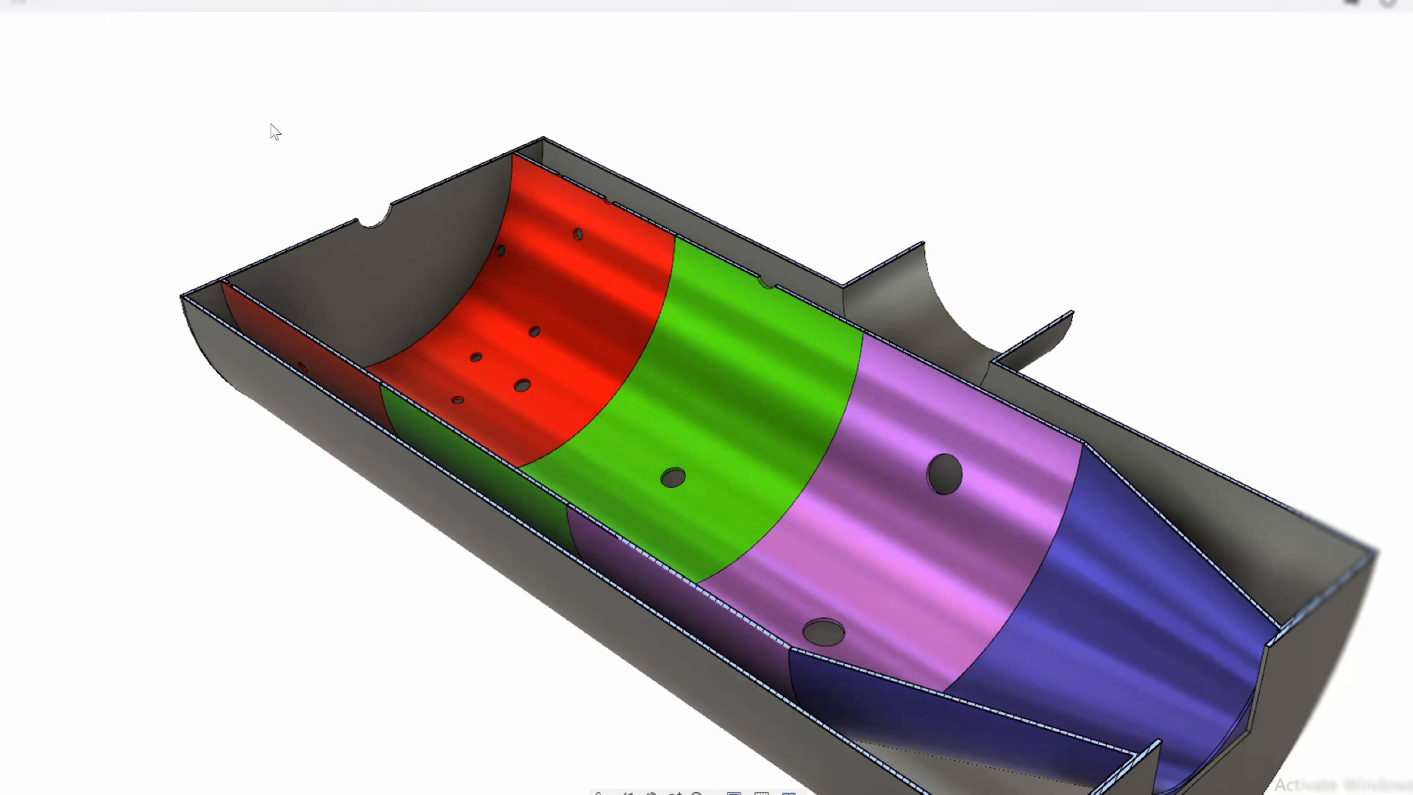
mouse_move(1250, 133)
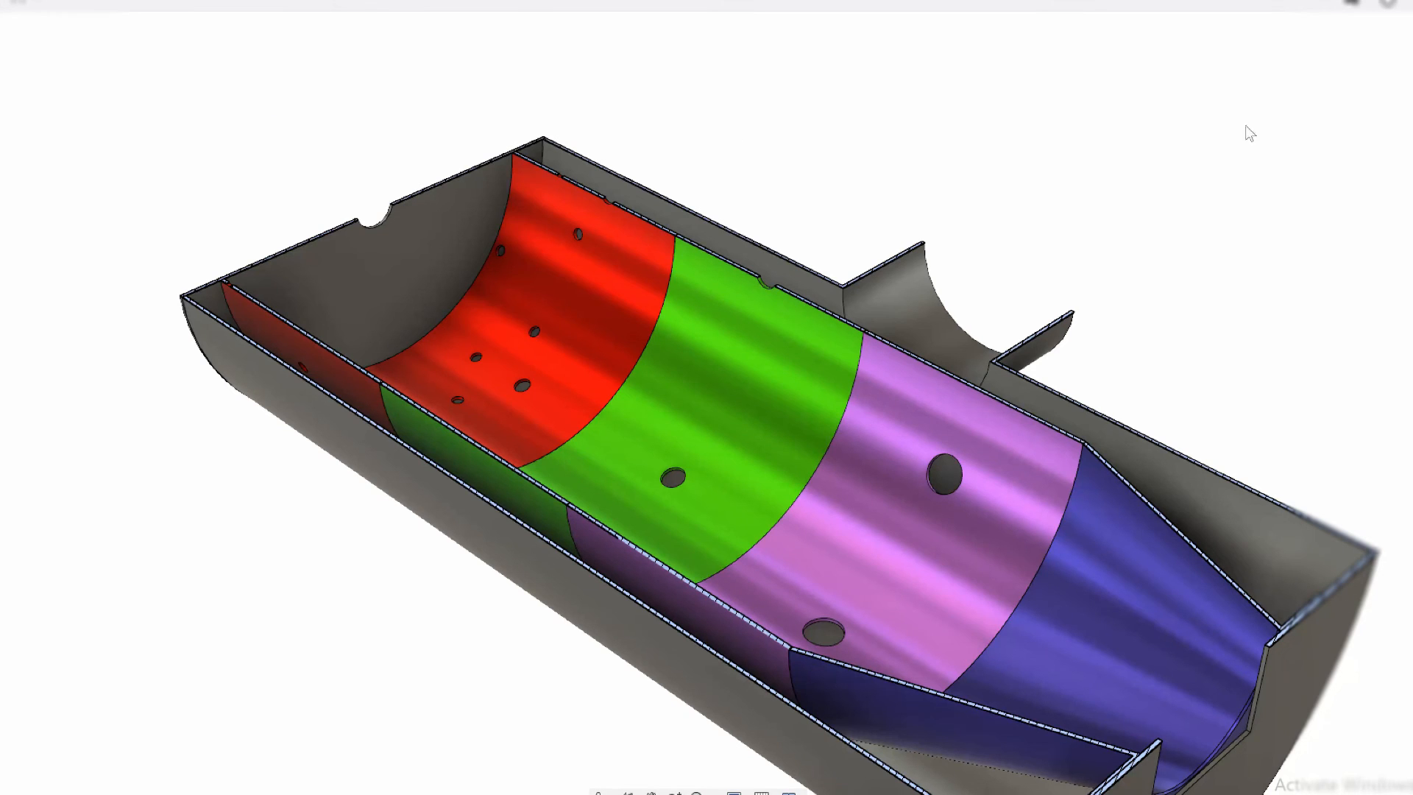